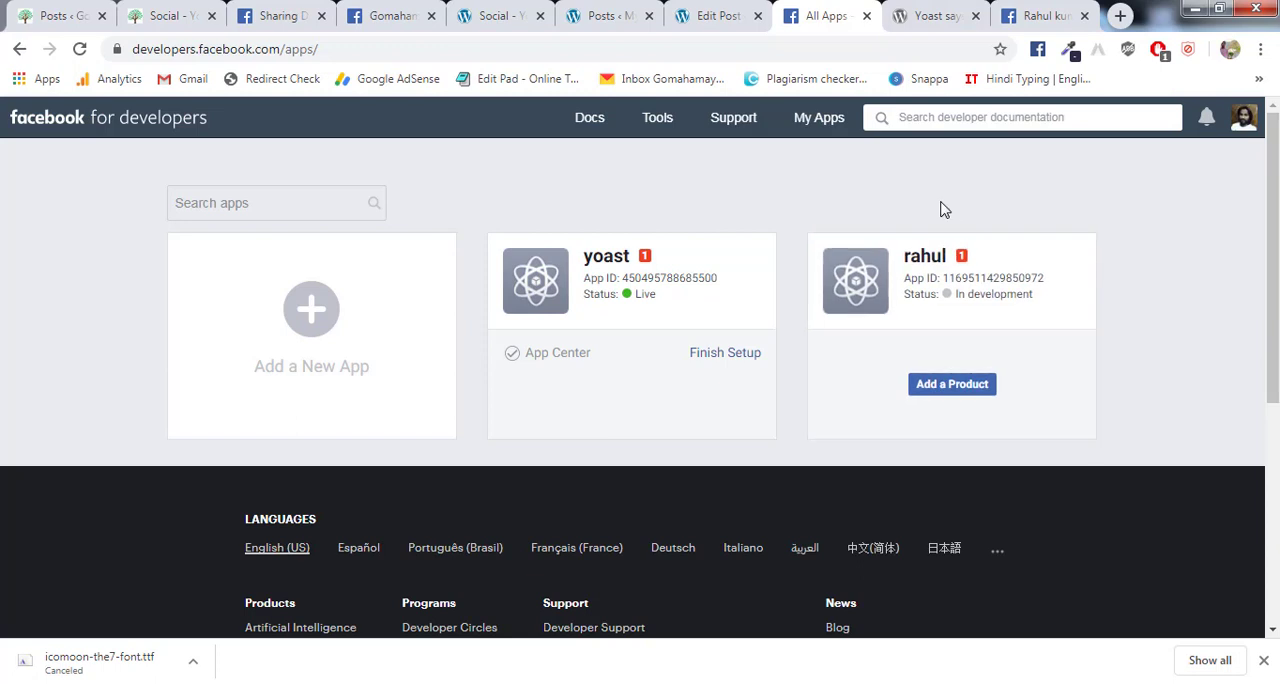
mouse_move(938, 211)
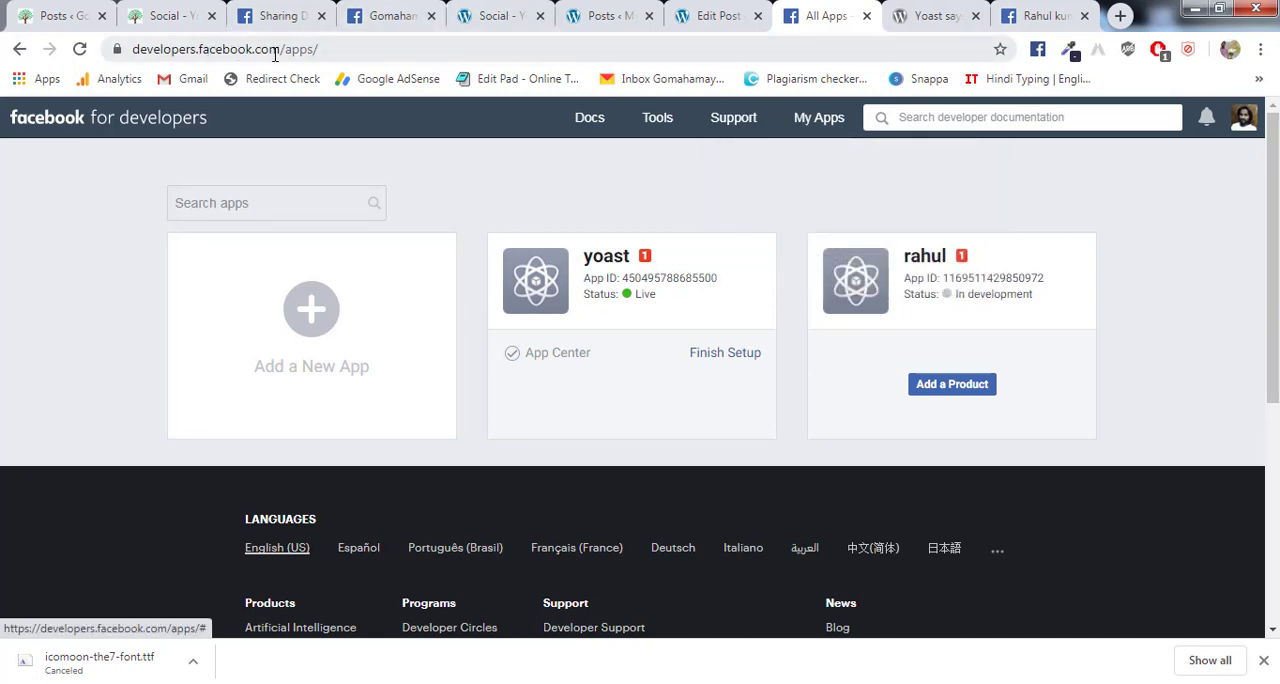
mouse_move(538, 194)
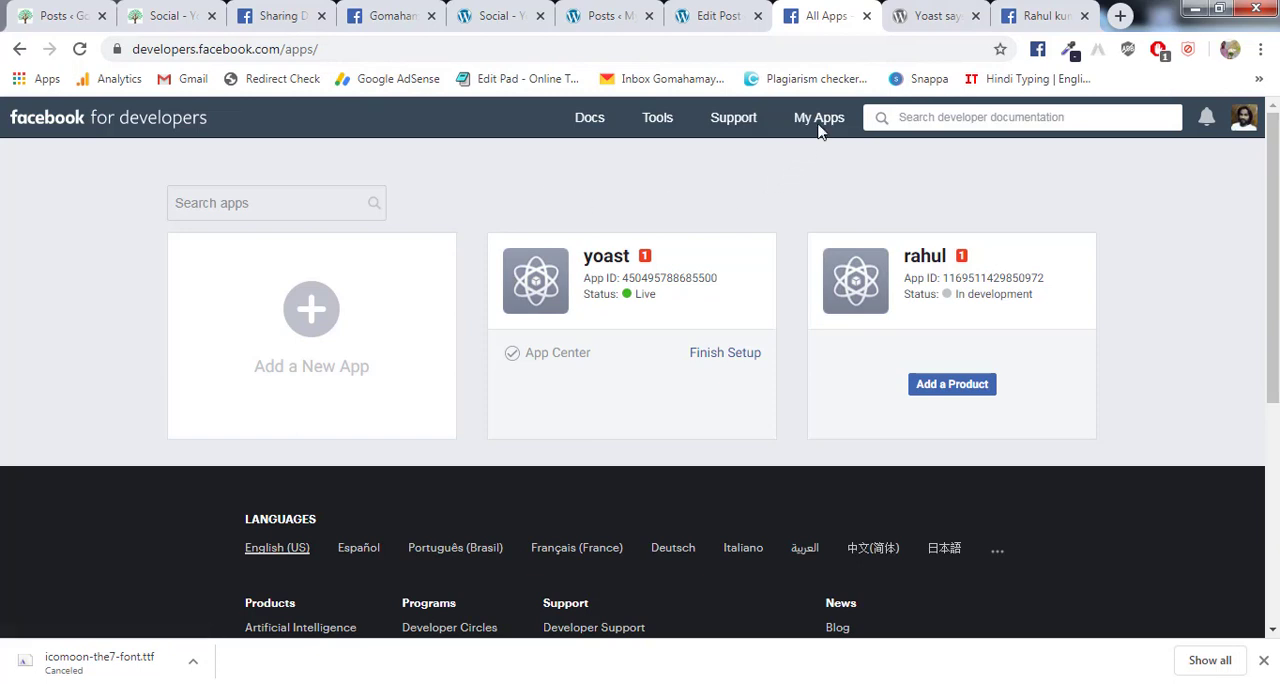
Step: Go to My Apps and start adding a new app, viewing the yoast app's options
click(819, 117)
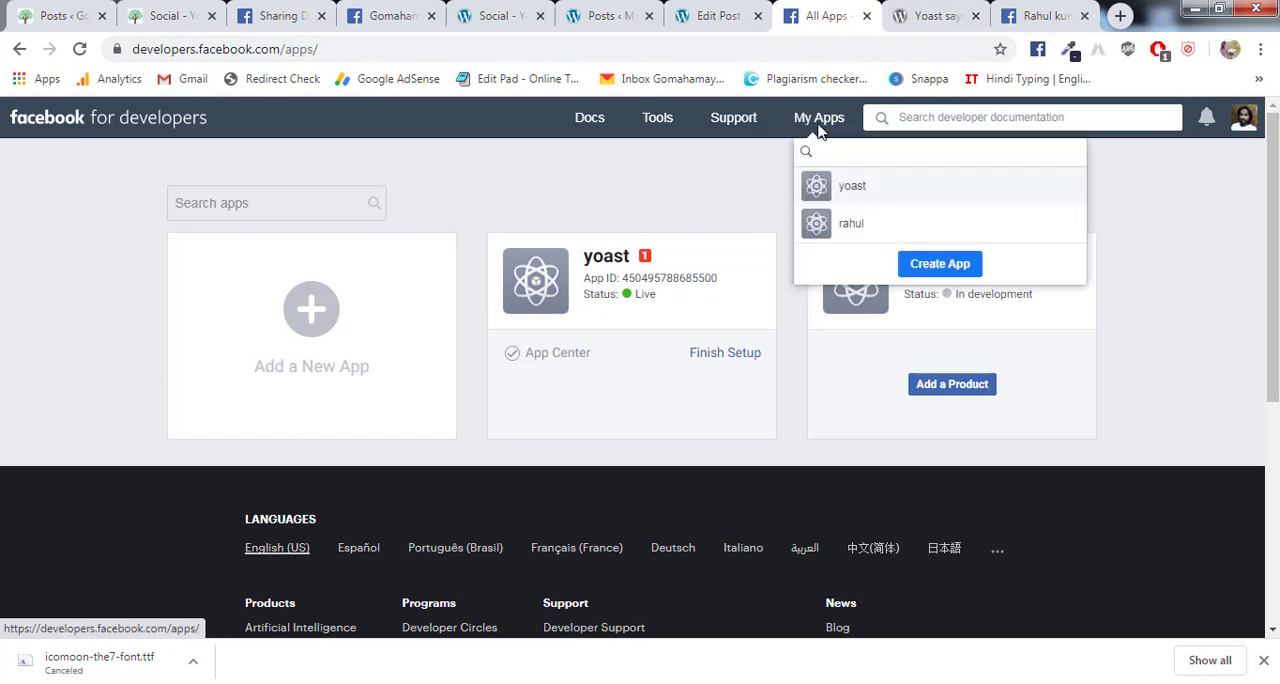
mouse_move(843, 186)
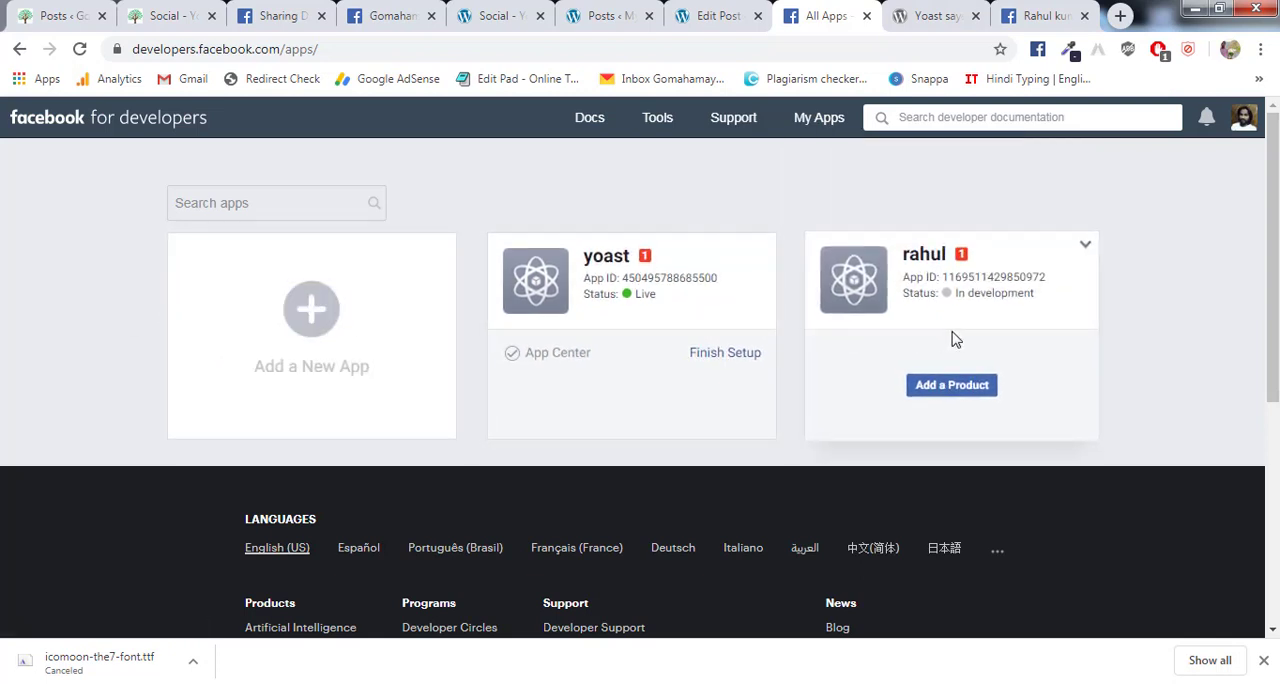
mouse_move(311, 310)
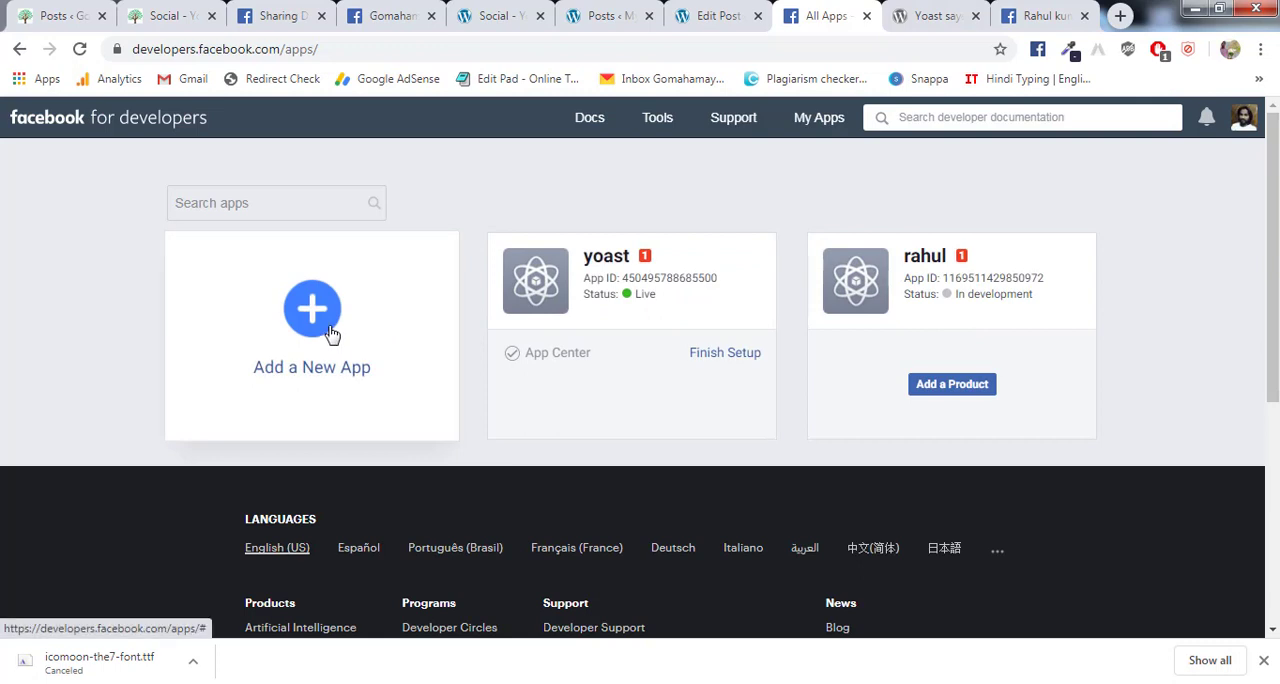
mouse_move(308, 345)
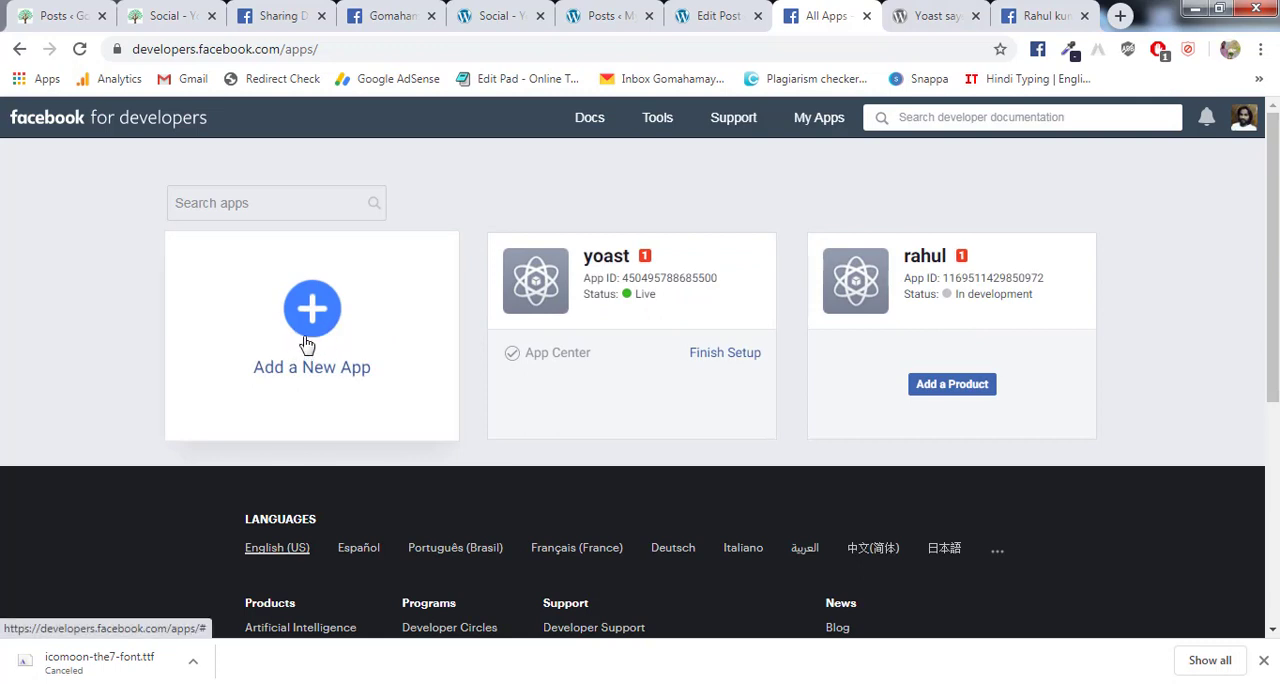
click(818, 117)
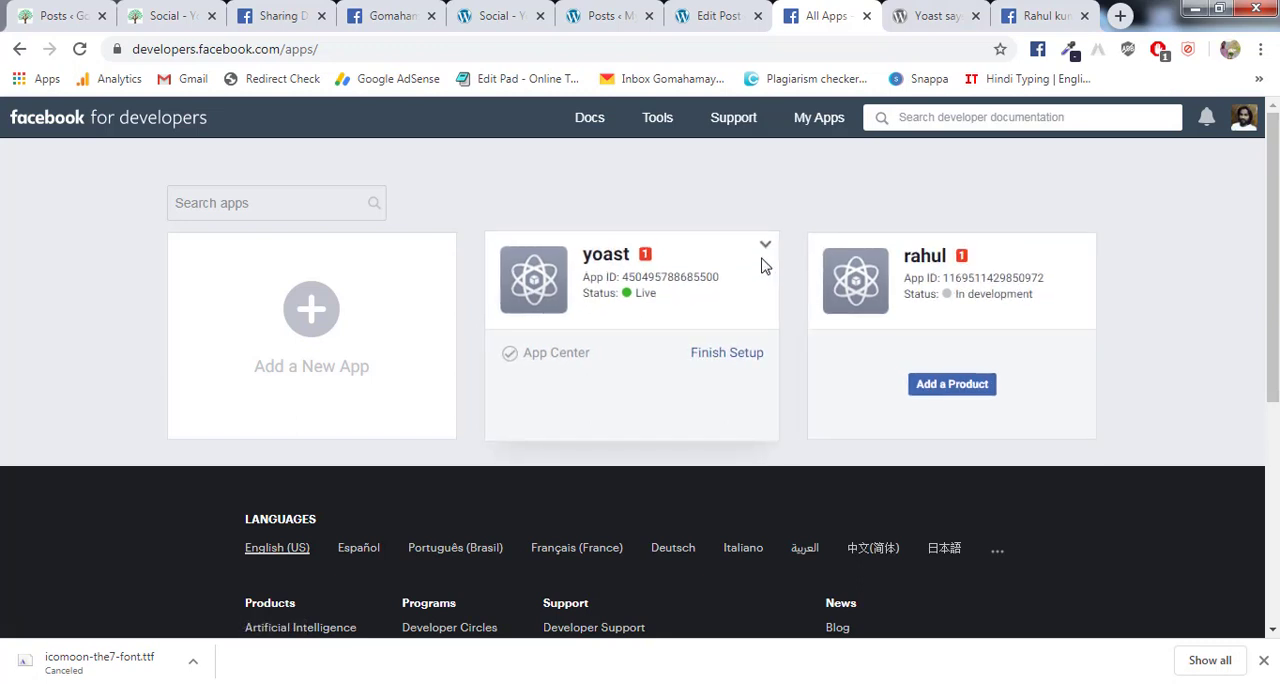
click(765, 244)
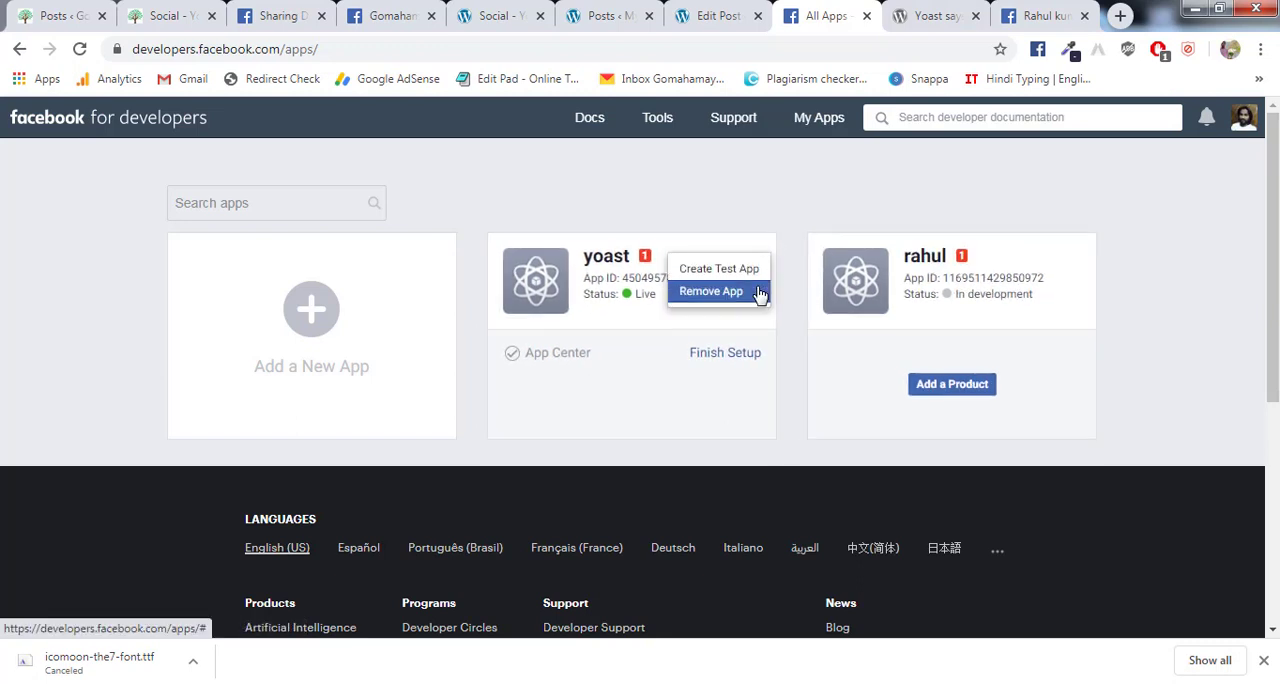
mouse_move(311, 310)
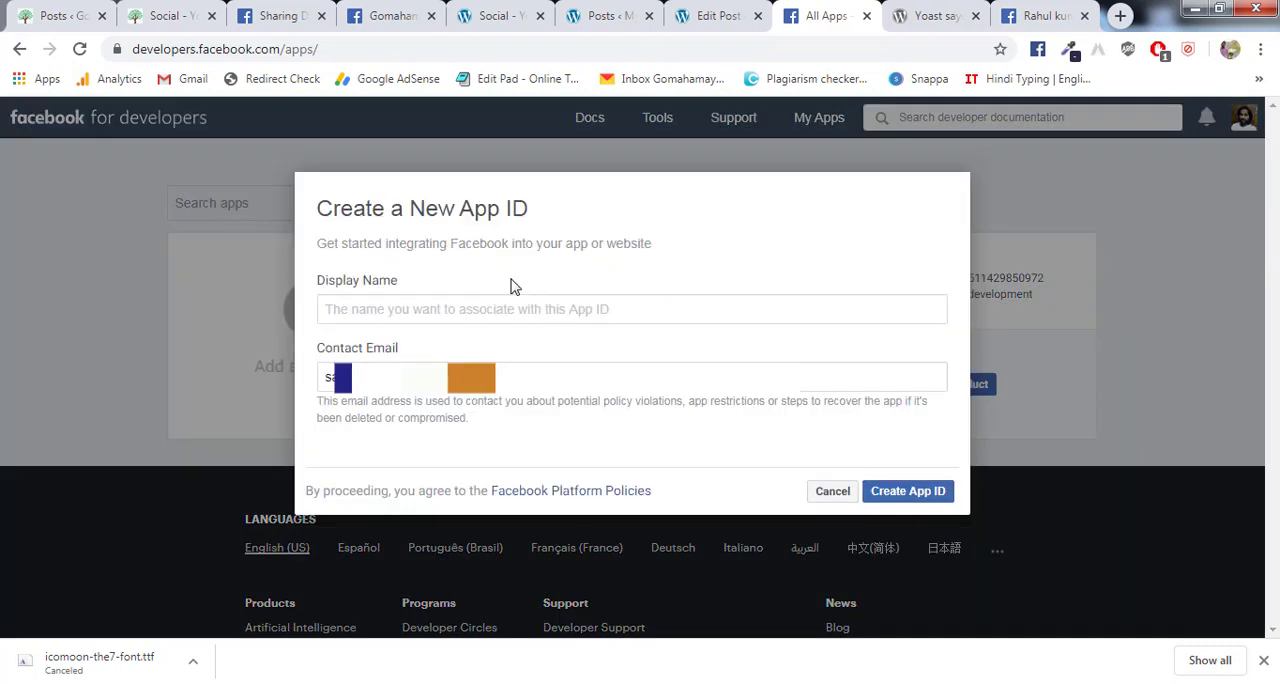
mouse_move(491, 301)
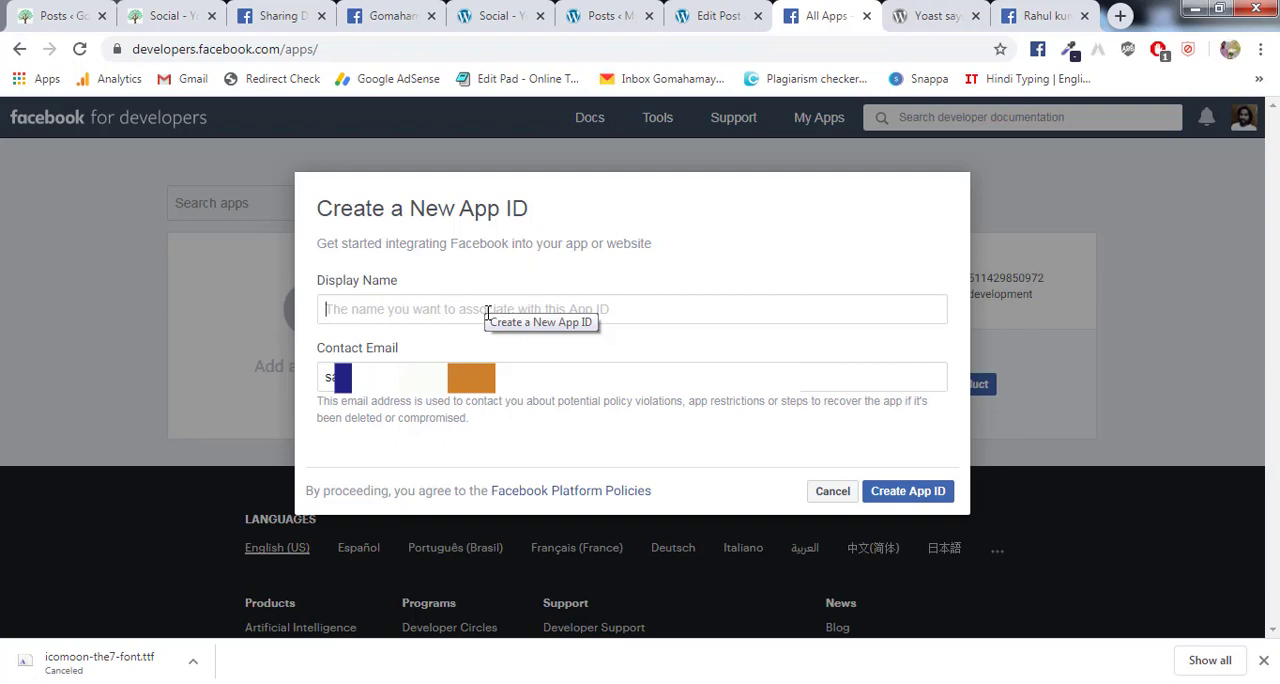
Step: Enter GOMAHAMAYA as the display name and create the app ID
text(GOMAHA)
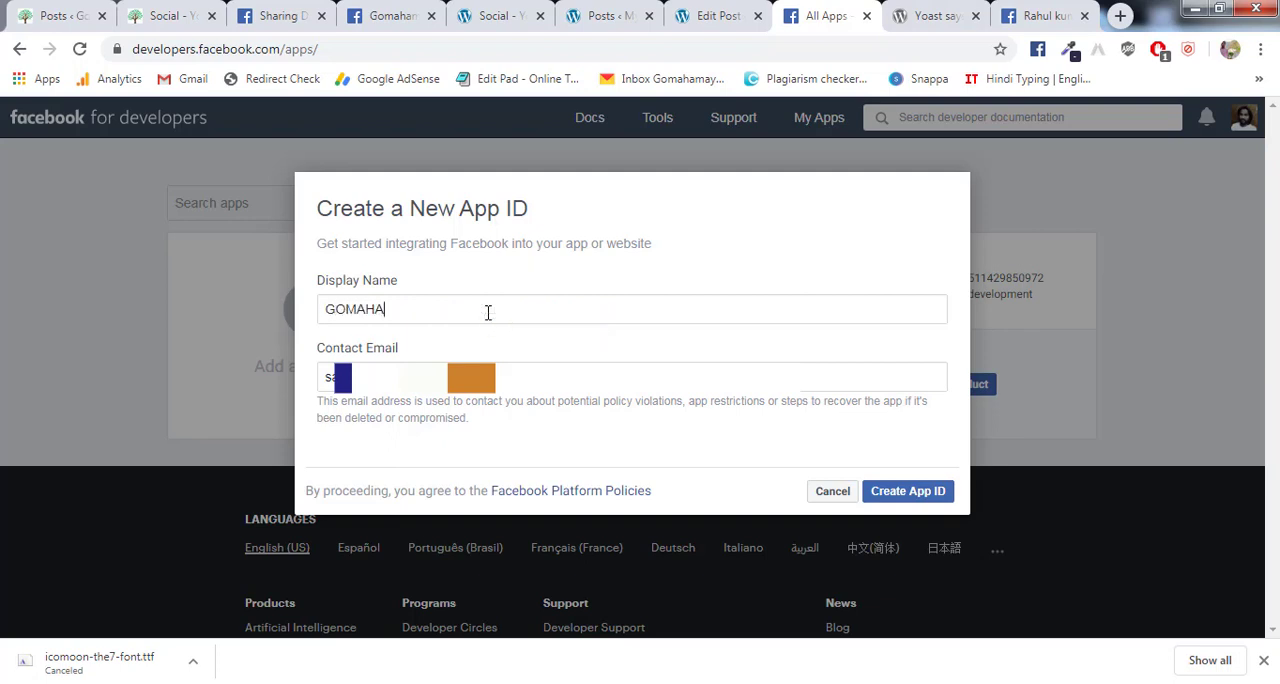
text(MAYA)
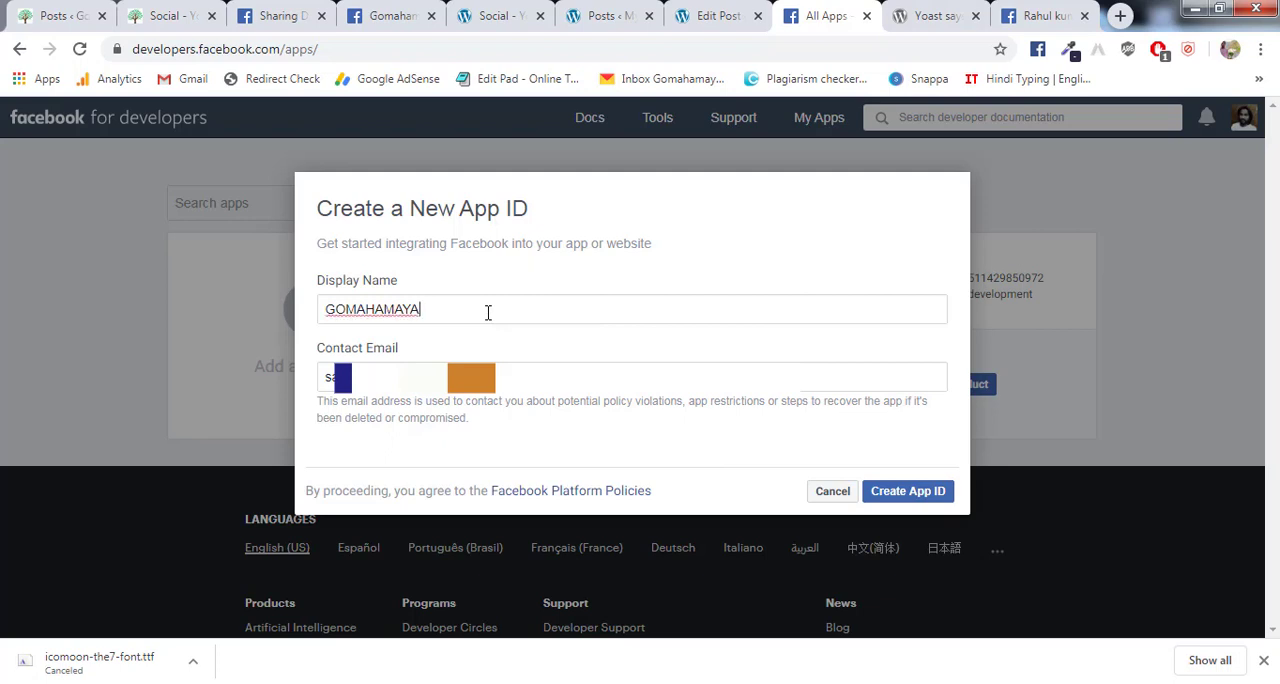
mouse_move(508, 356)
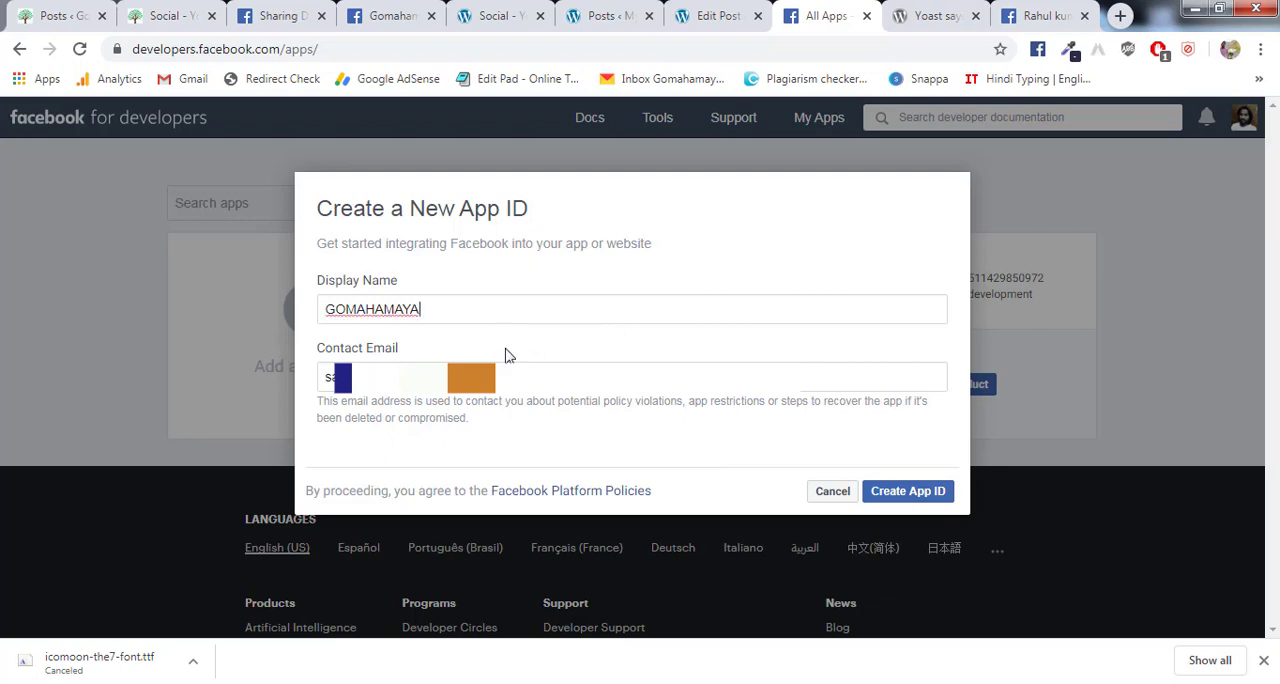
mouse_move(380, 308)
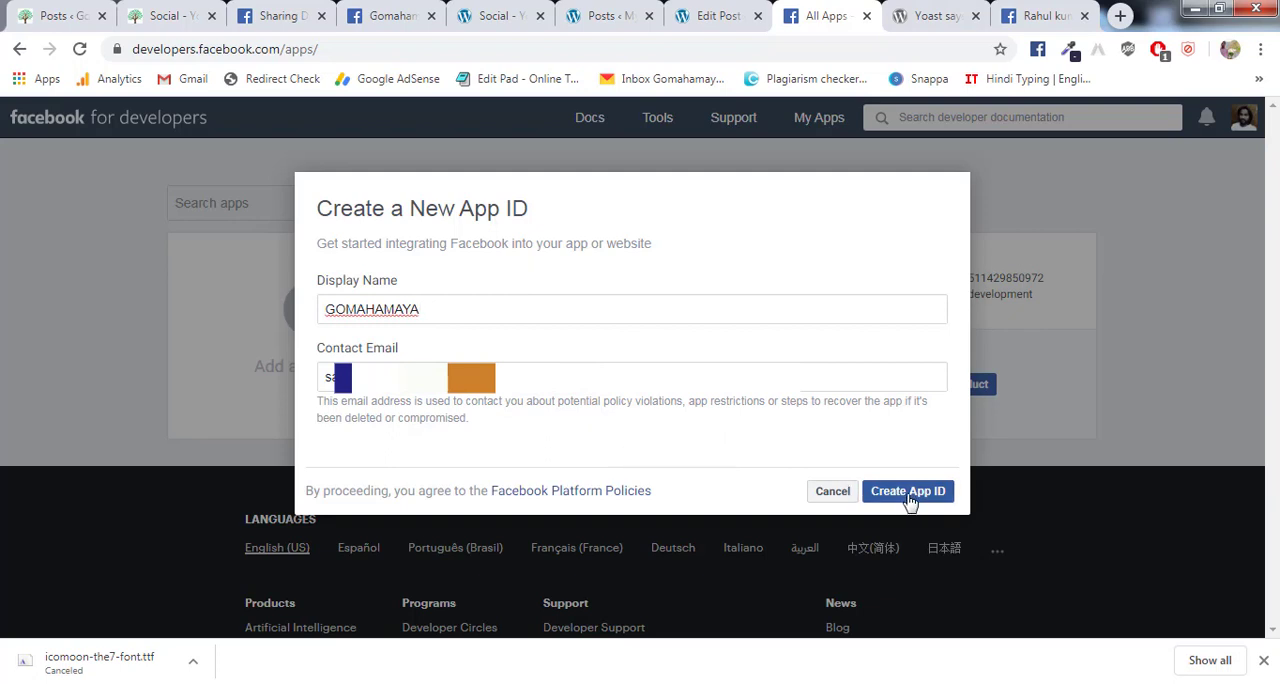
click(907, 491)
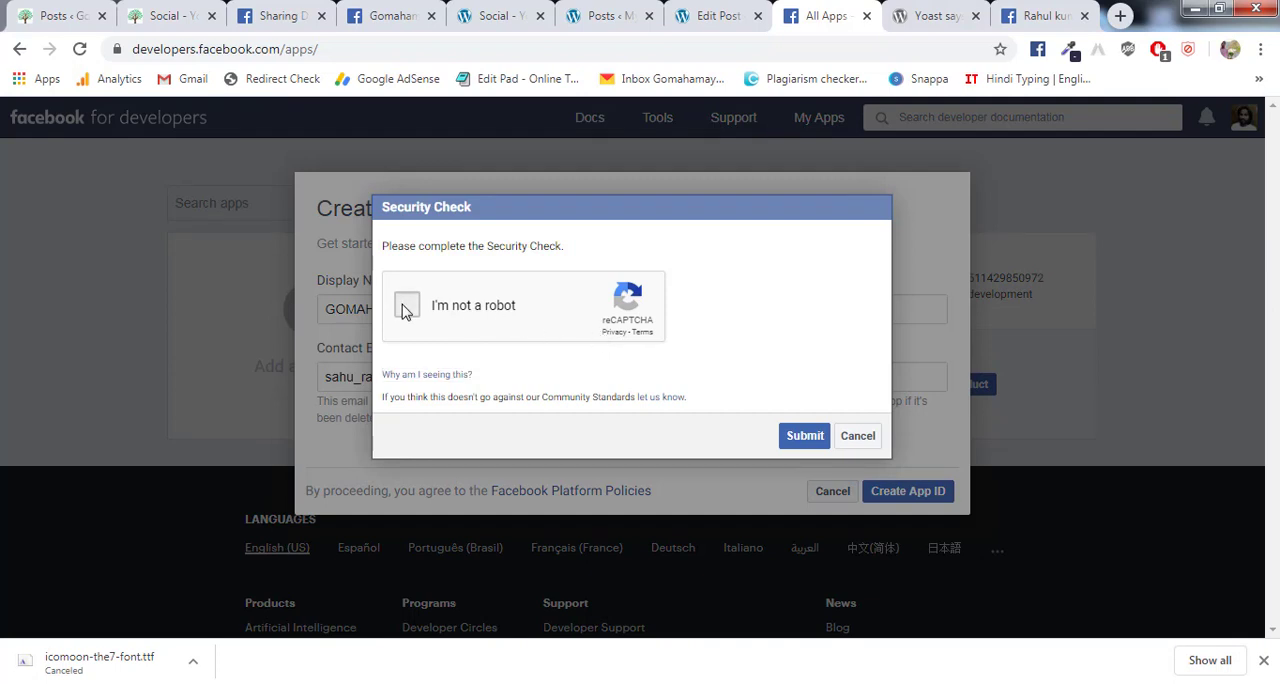
Step: Tick the I'm not a robot reCAPTCHA and submit the security check
click(410, 305)
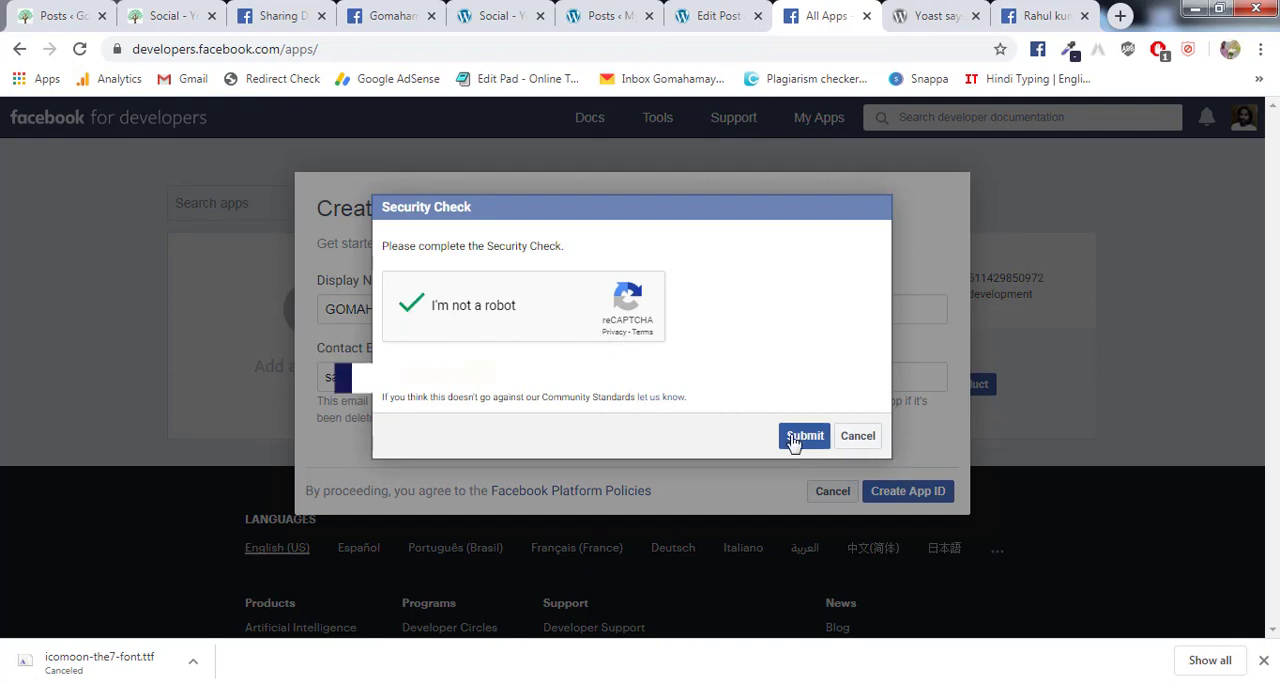
click(804, 435)
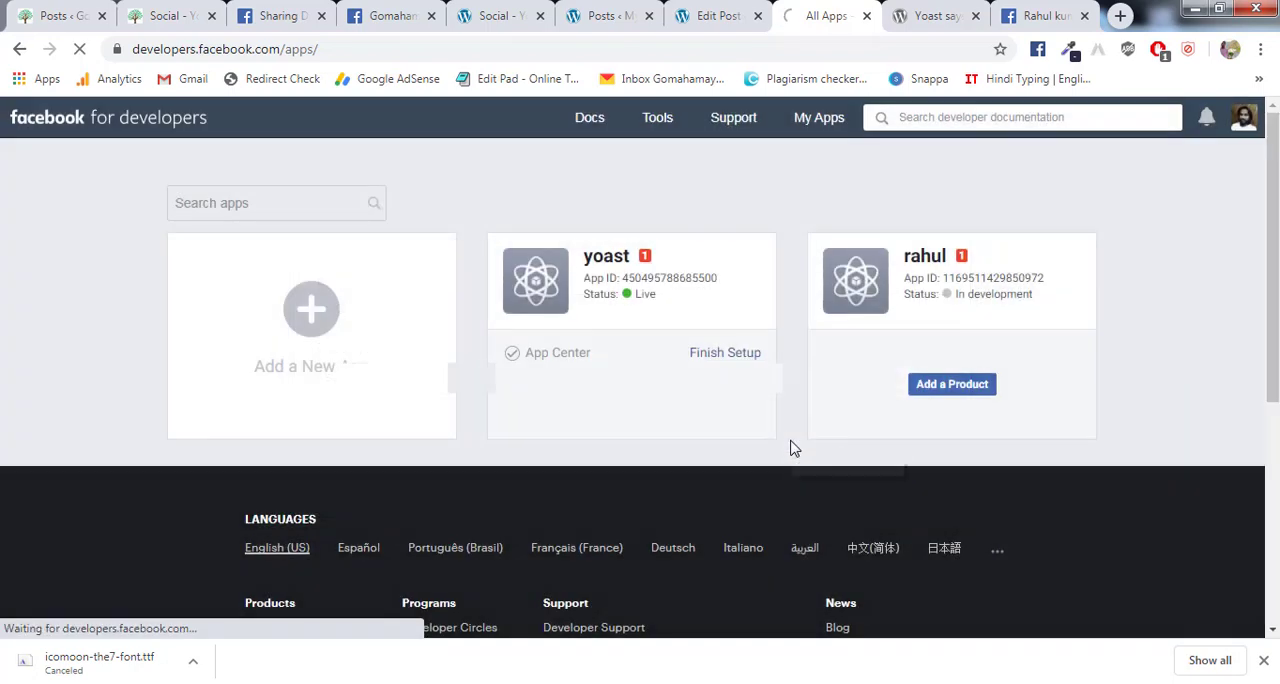
click(951, 384)
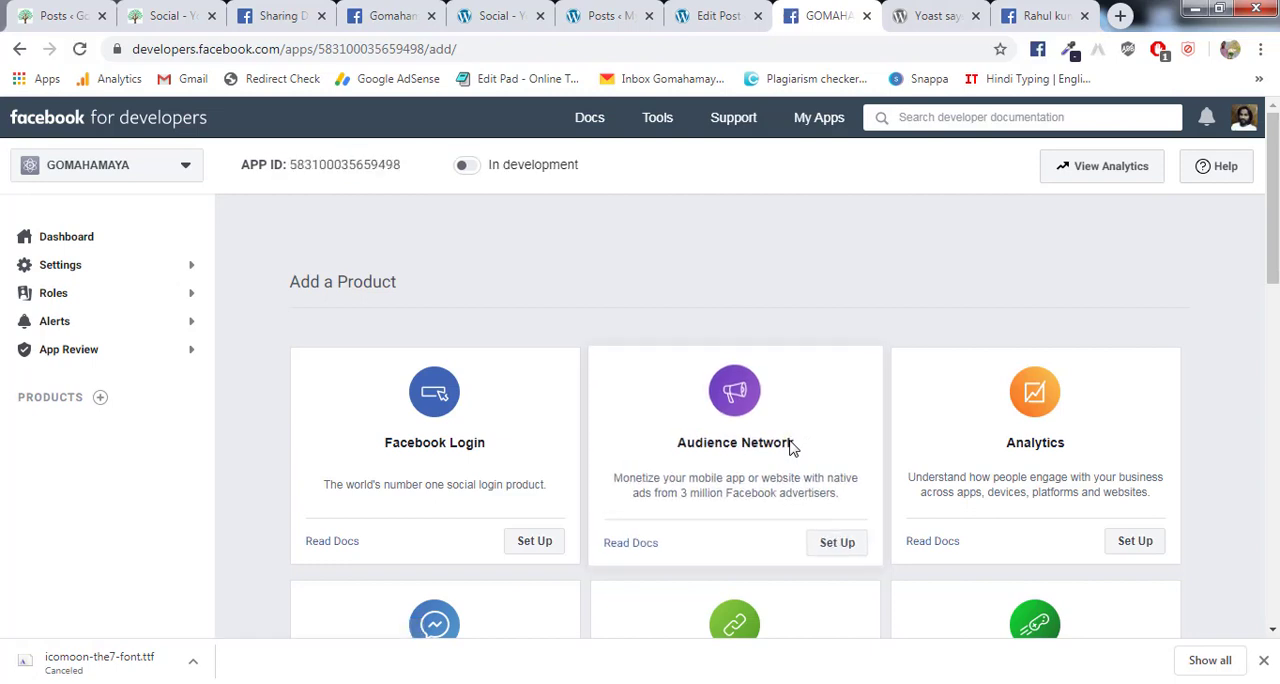
mouse_move(595, 308)
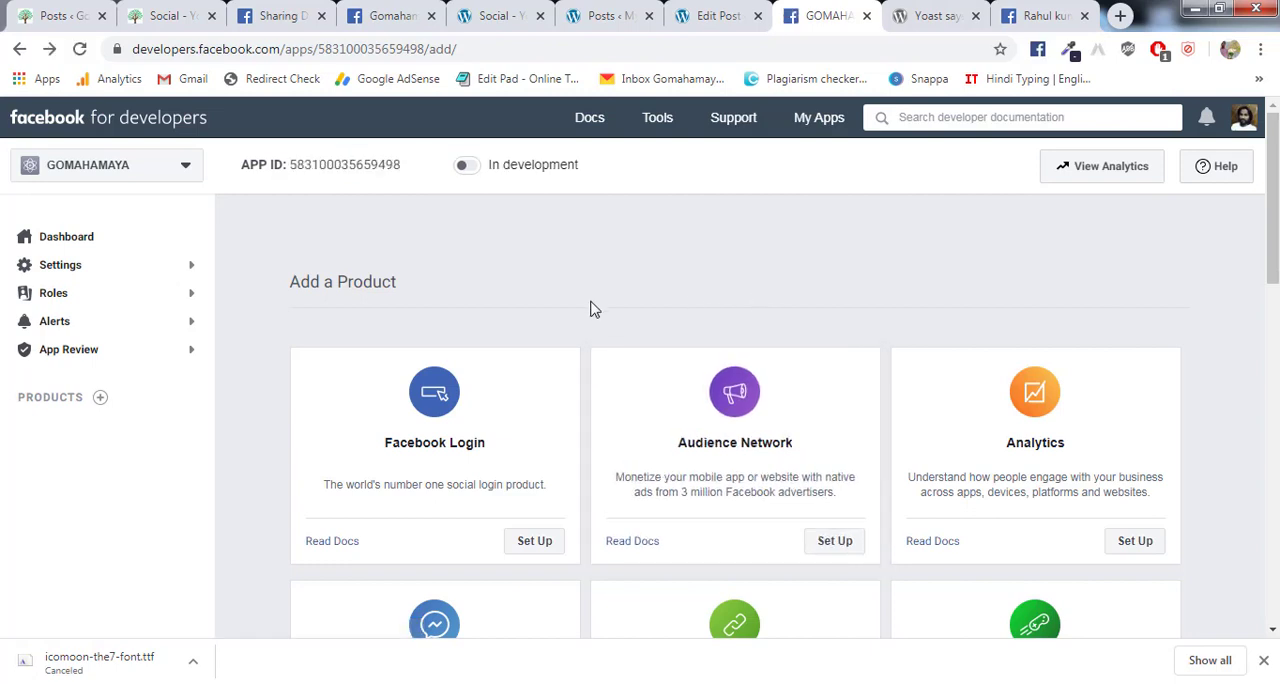
Step: Open Settings > Basic for the GOMAHAMAYA app
click(60, 264)
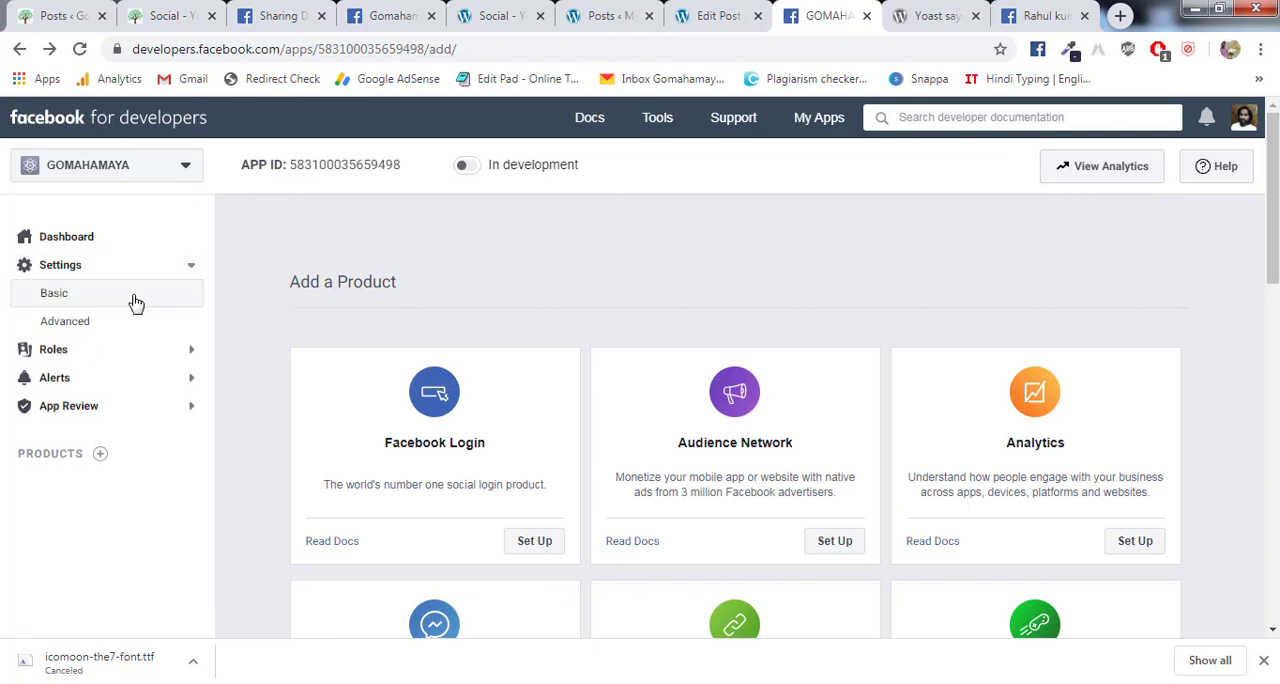
click(54, 292)
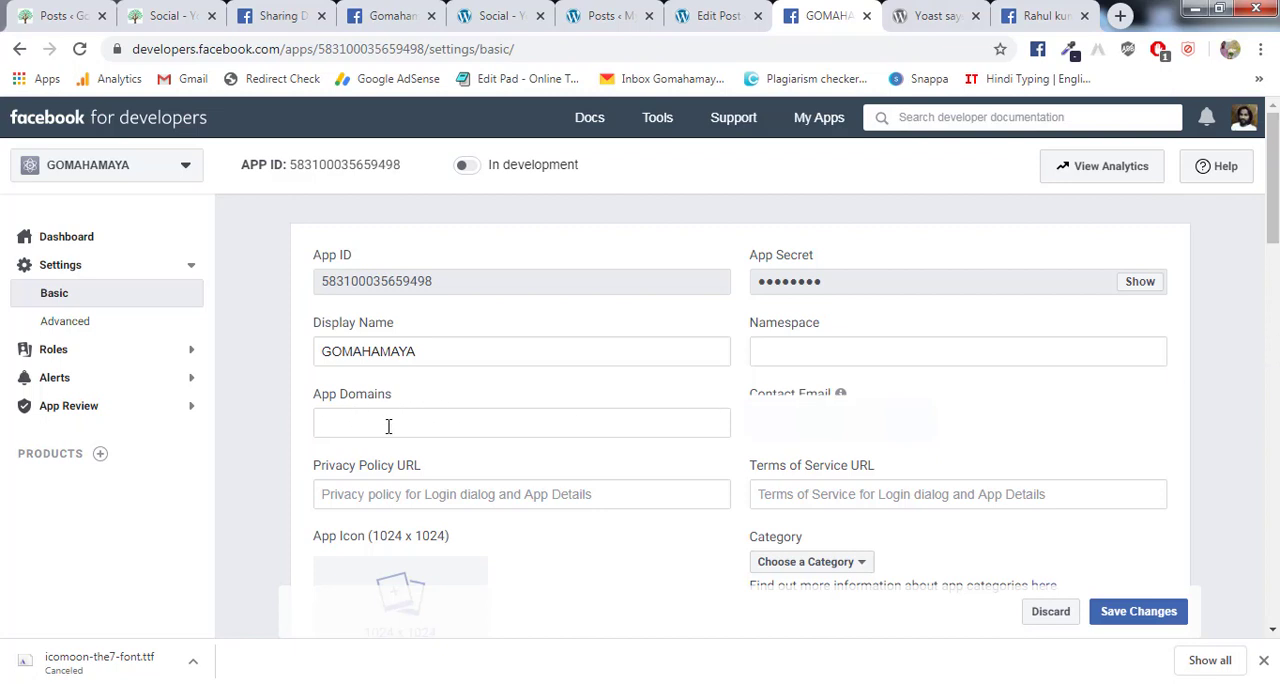
text(https://www.gomahamaya.com/)
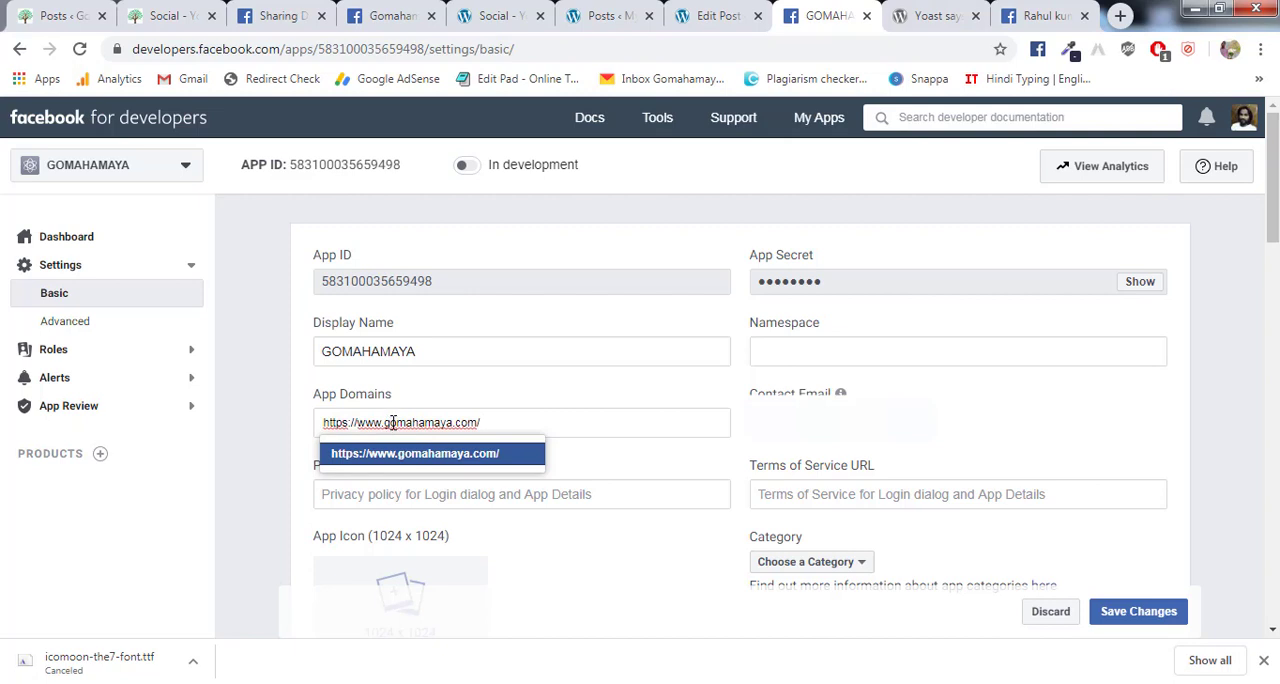
double_click(377, 422)
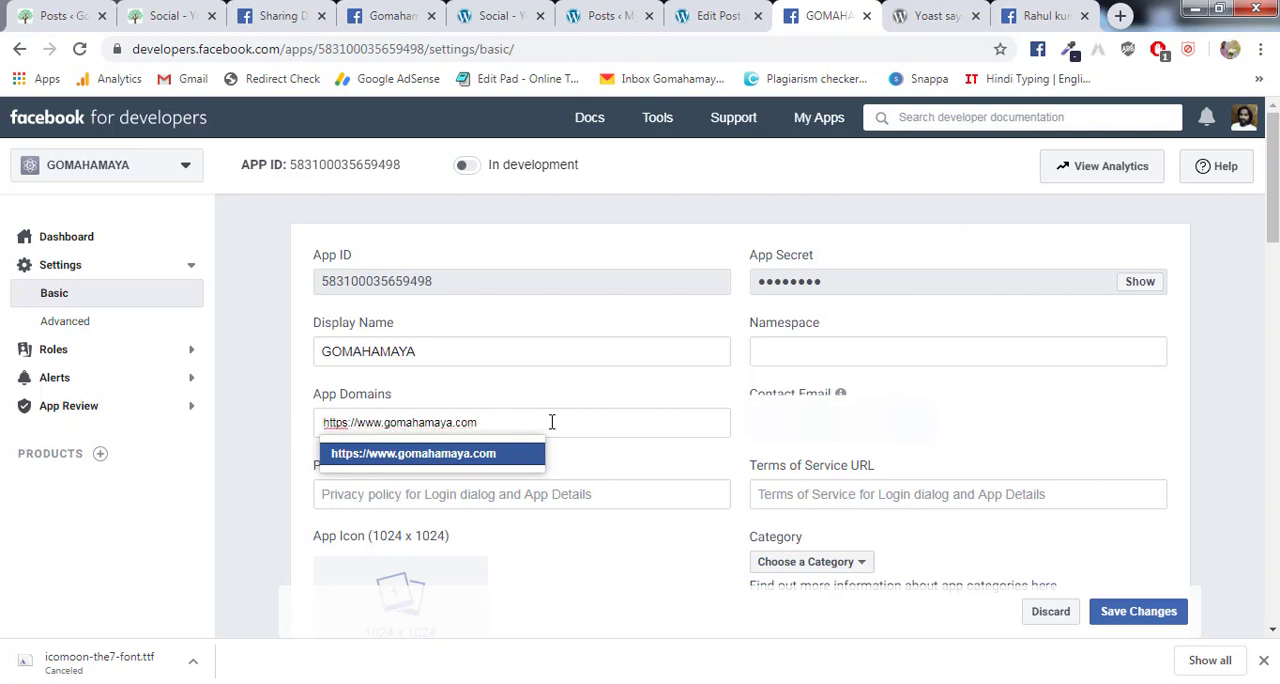
click(412, 453)
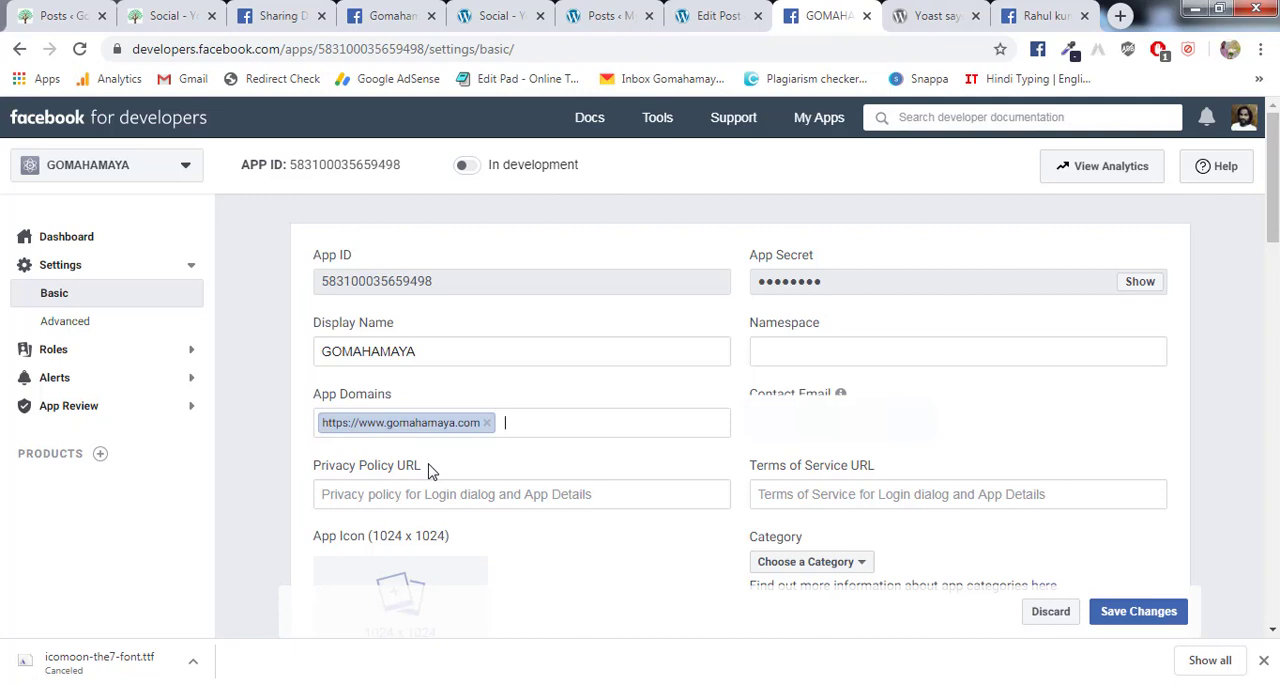
mouse_move(440, 422)
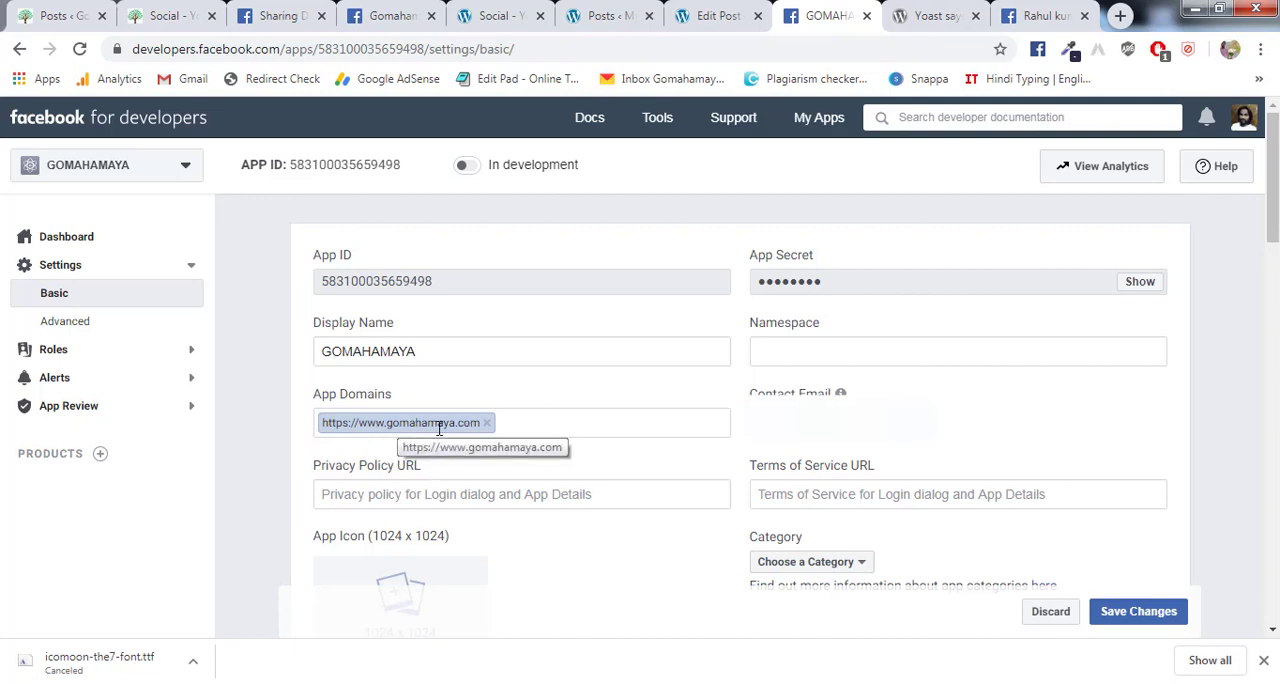
mouse_move(563, 428)
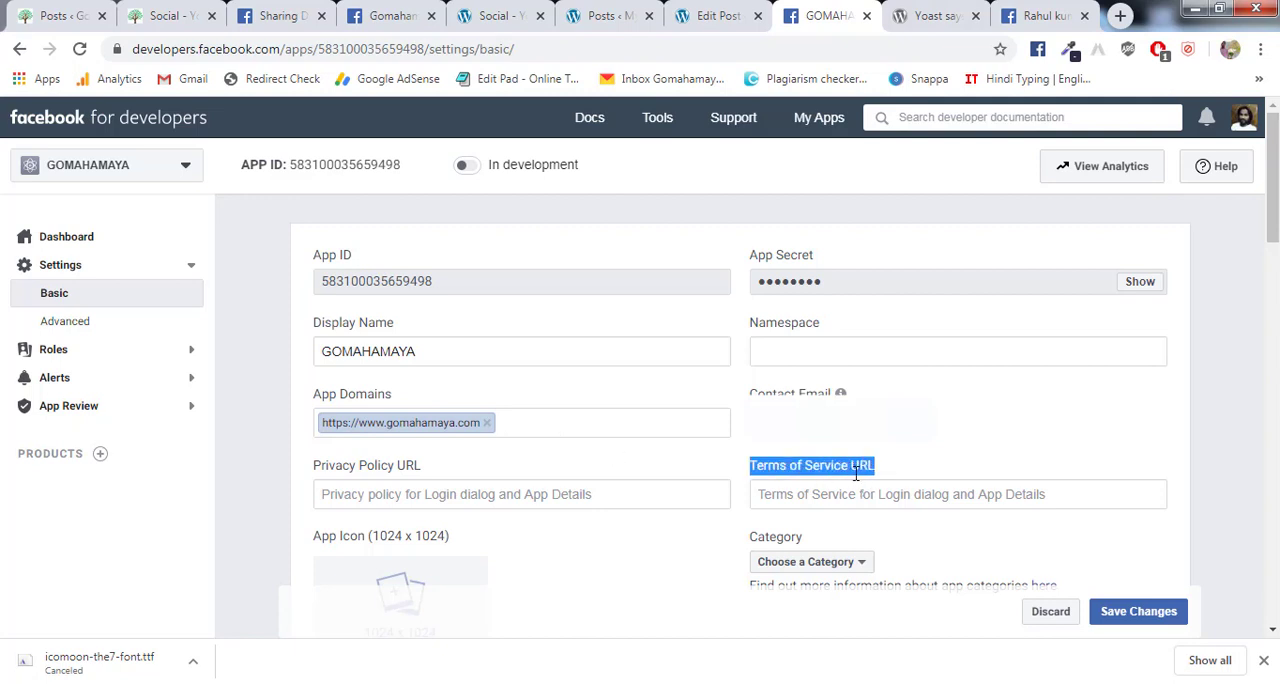
mouse_move(710, 458)
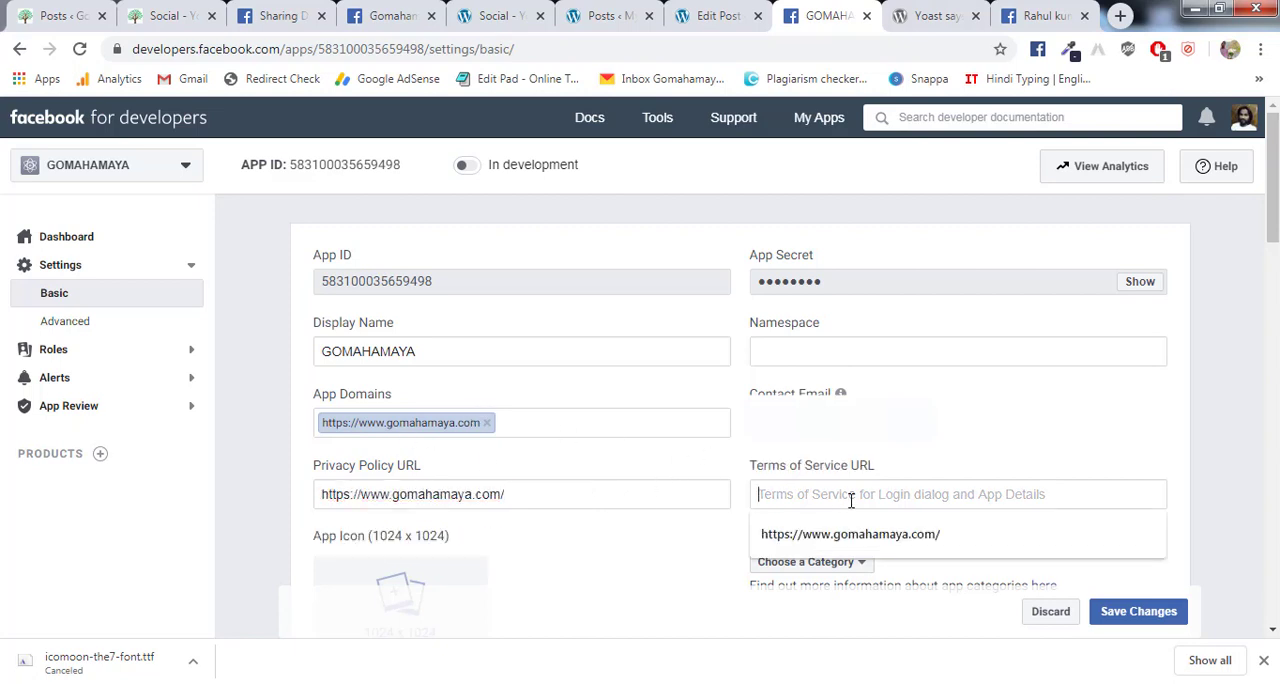
click(850, 533)
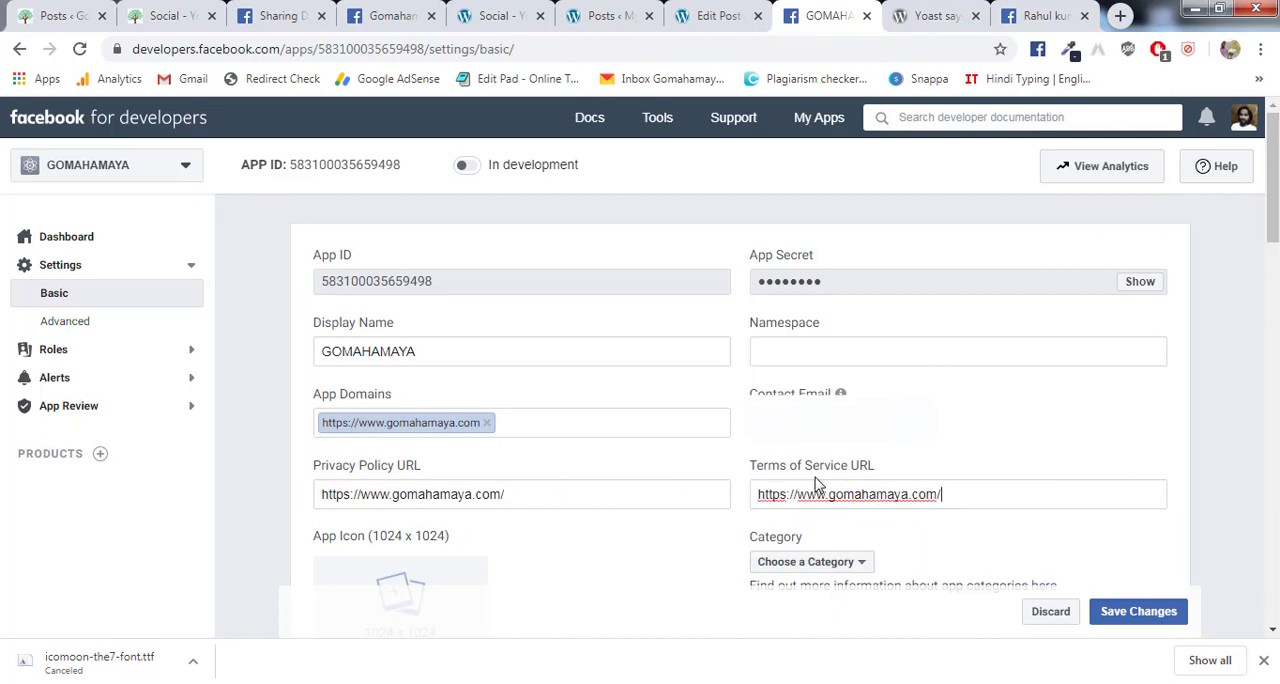
mouse_move(1033, 458)
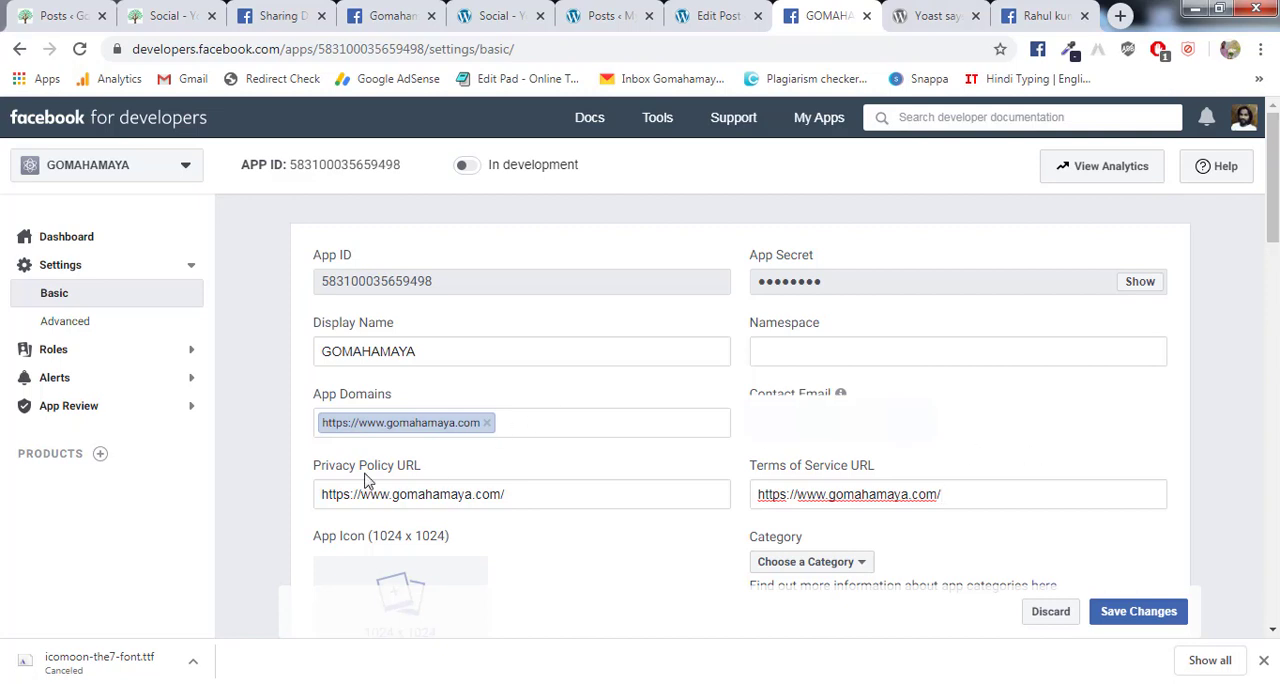
mouse_move(746, 479)
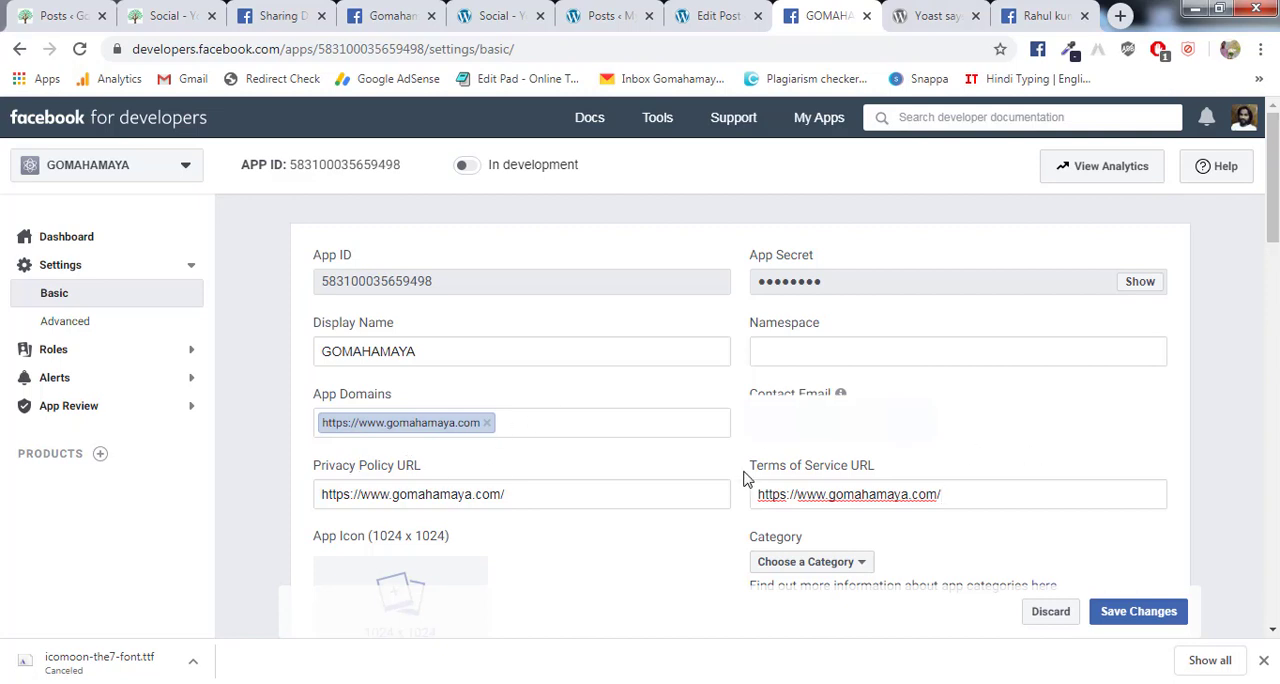
mouse_move(884, 471)
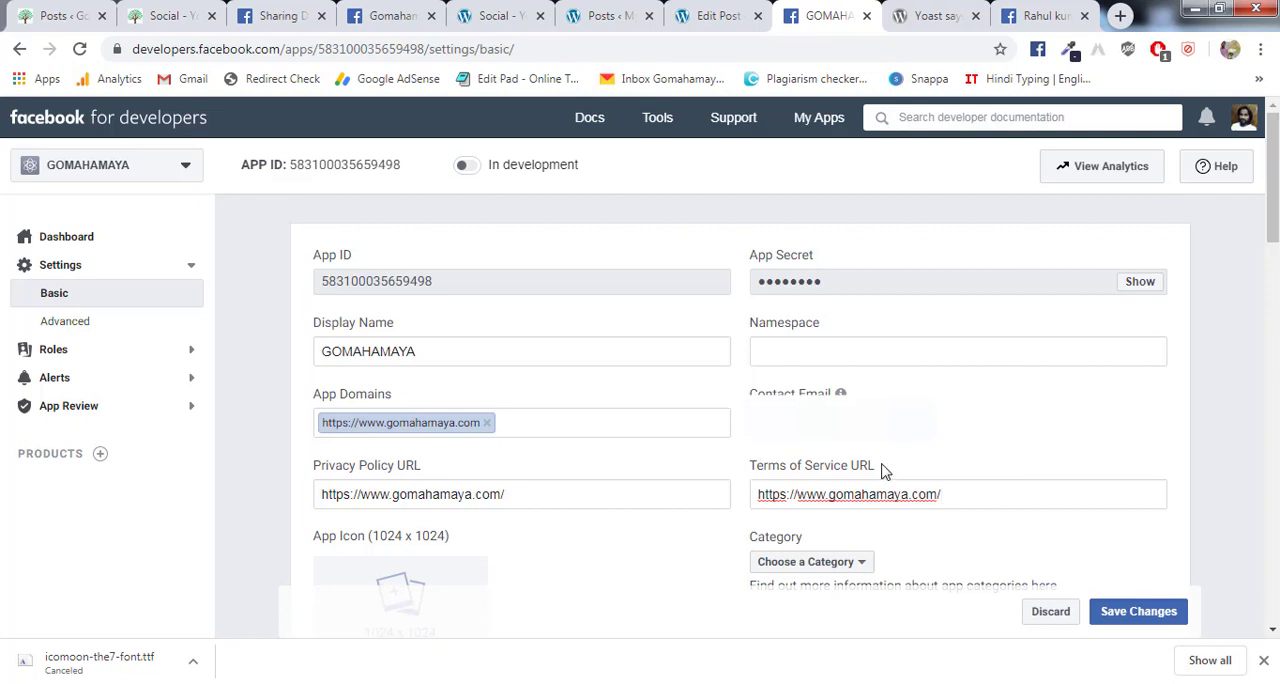
mouse_move(780, 482)
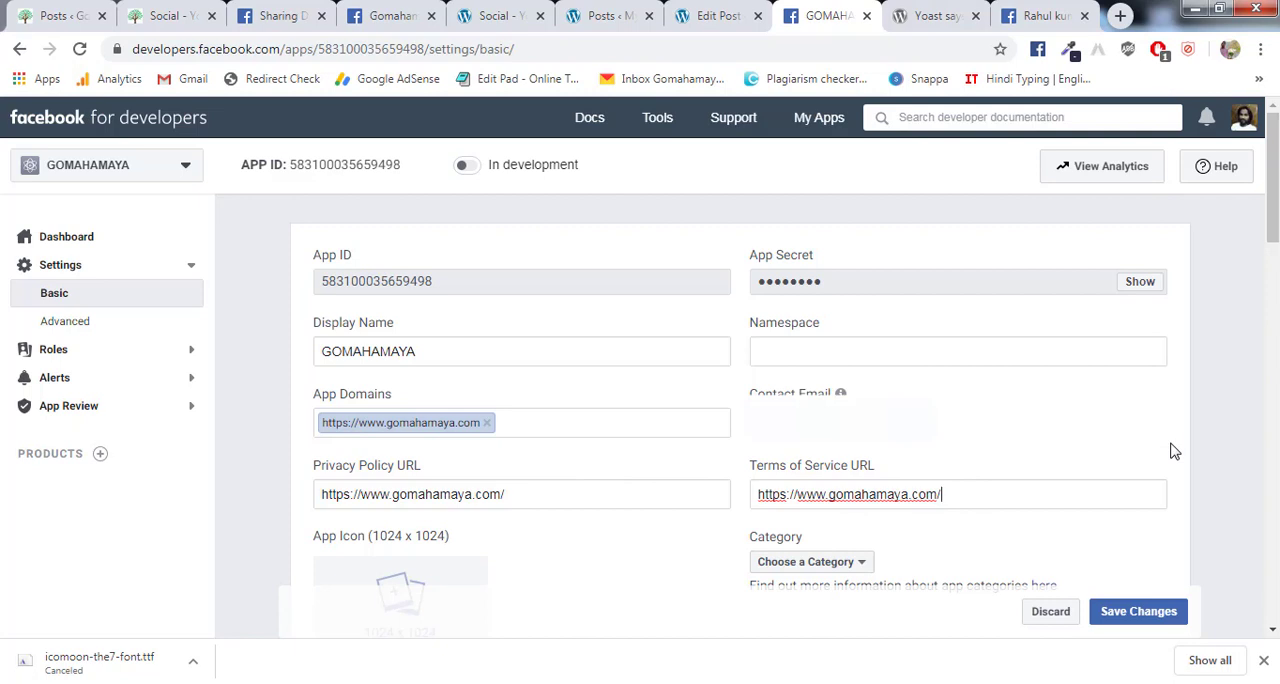
Step: Choose Education from the Category dropdown and save changes
scroll(down, 3)
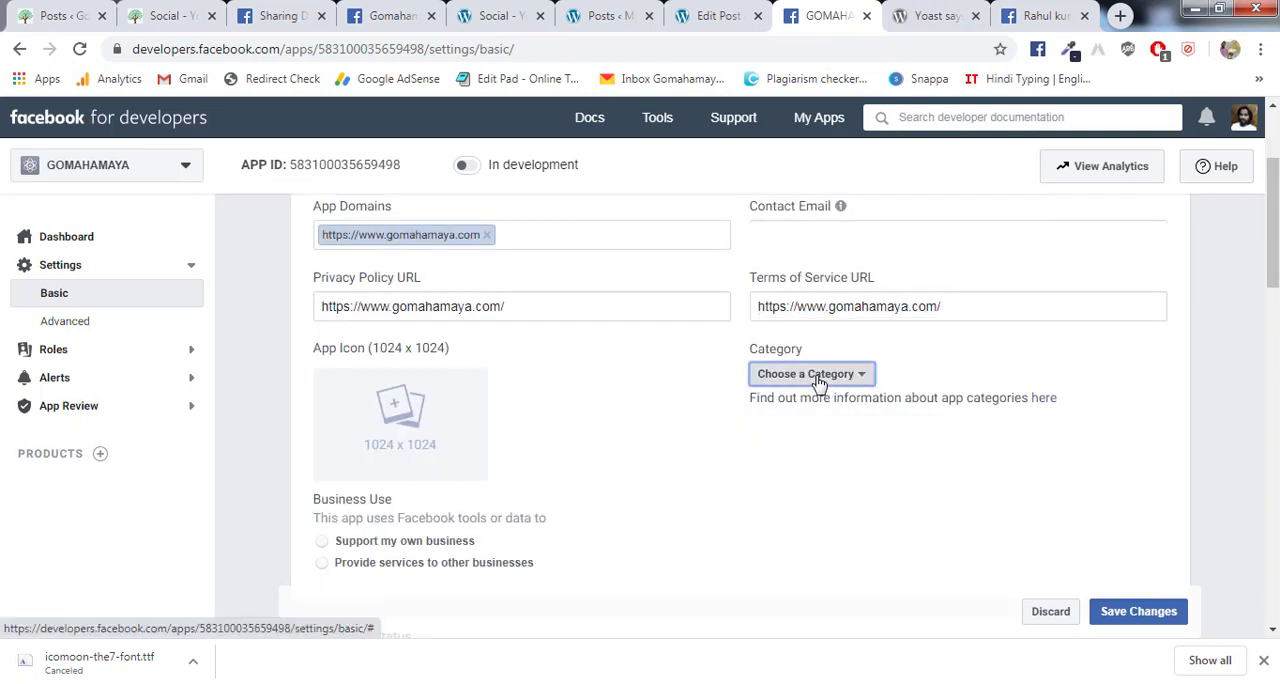
click(811, 373)
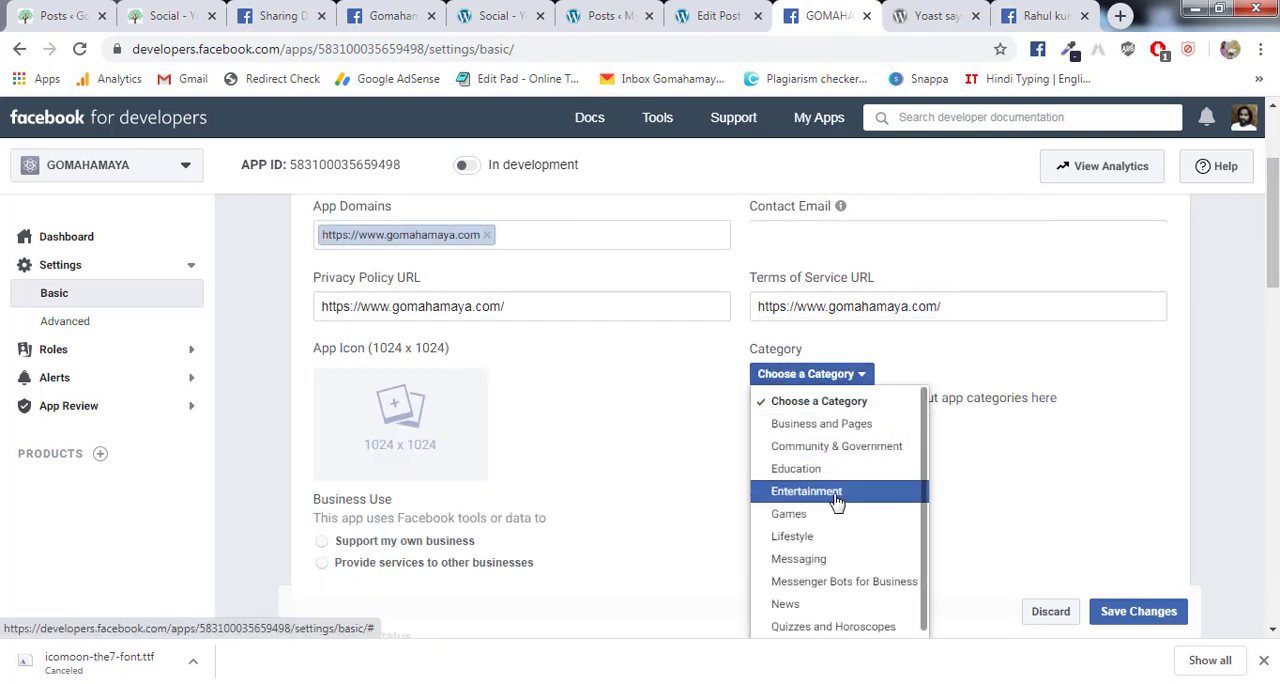
mouse_move(846, 468)
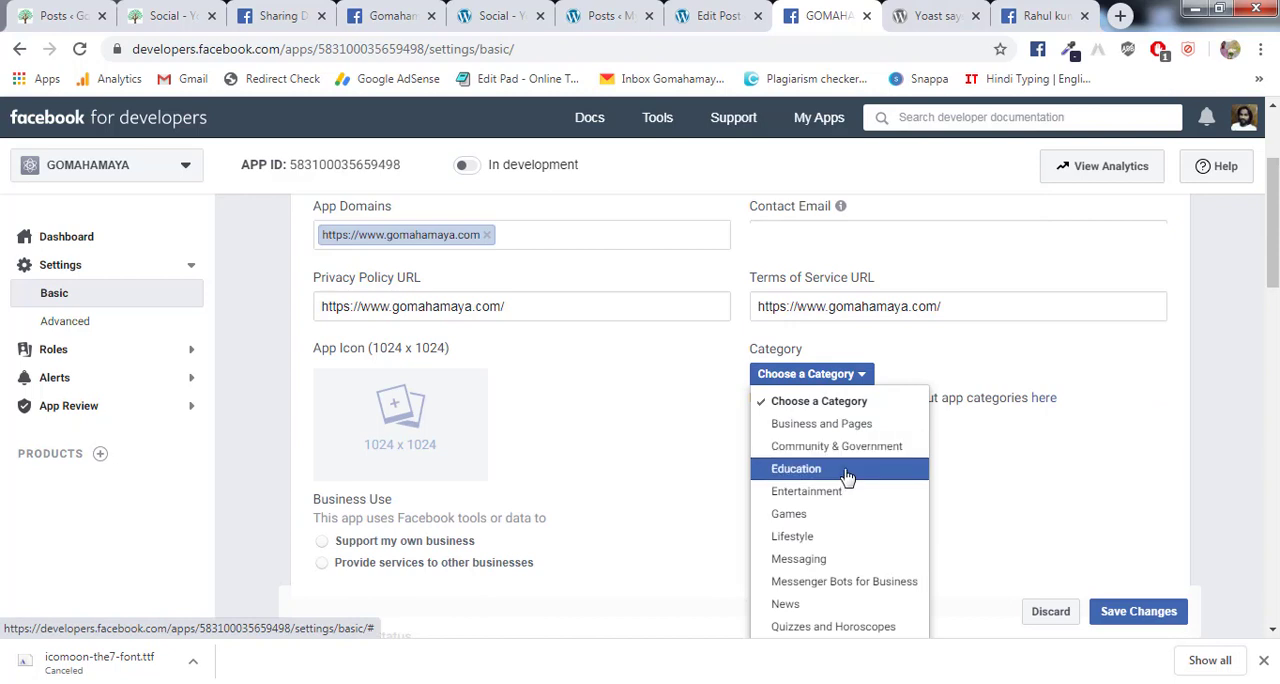
click(796, 468)
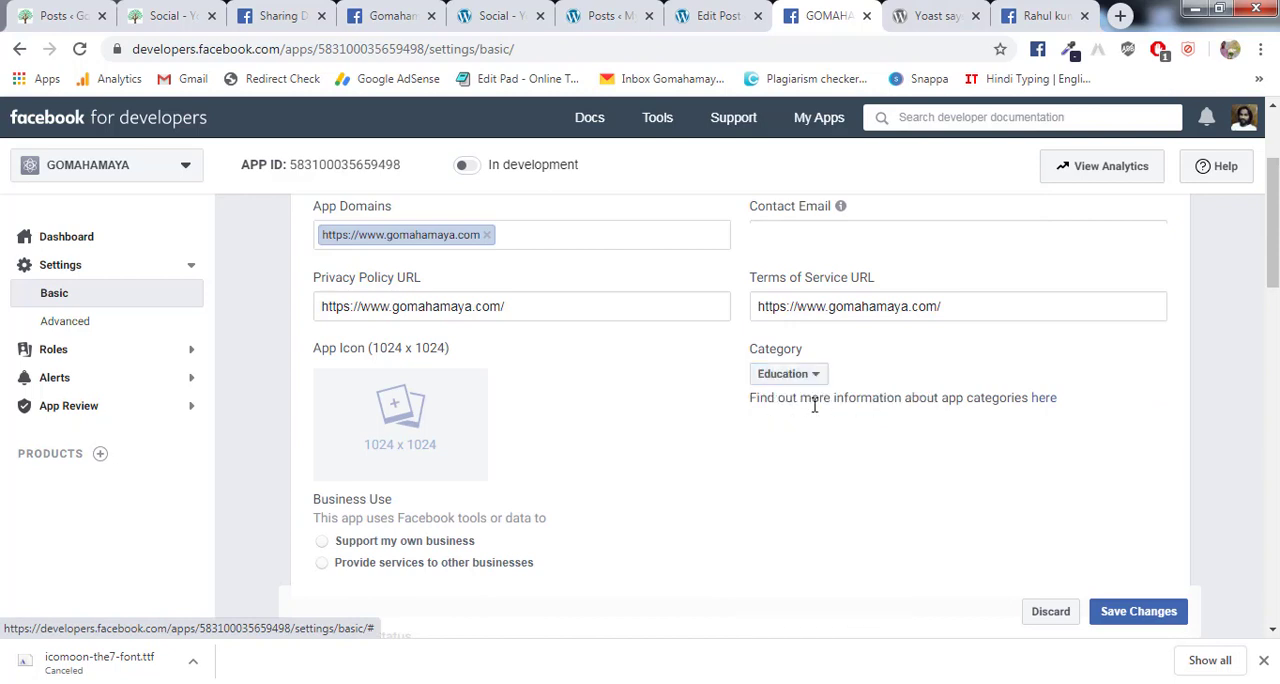
mouse_move(1138, 611)
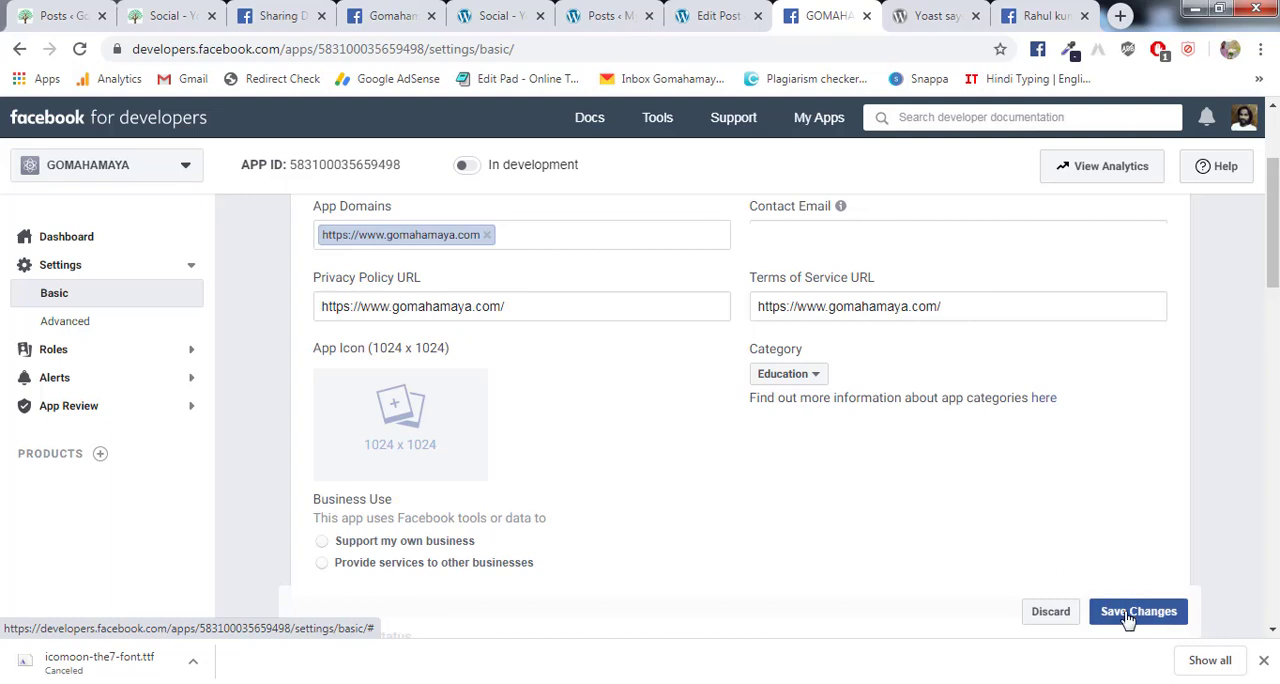
click(1138, 611)
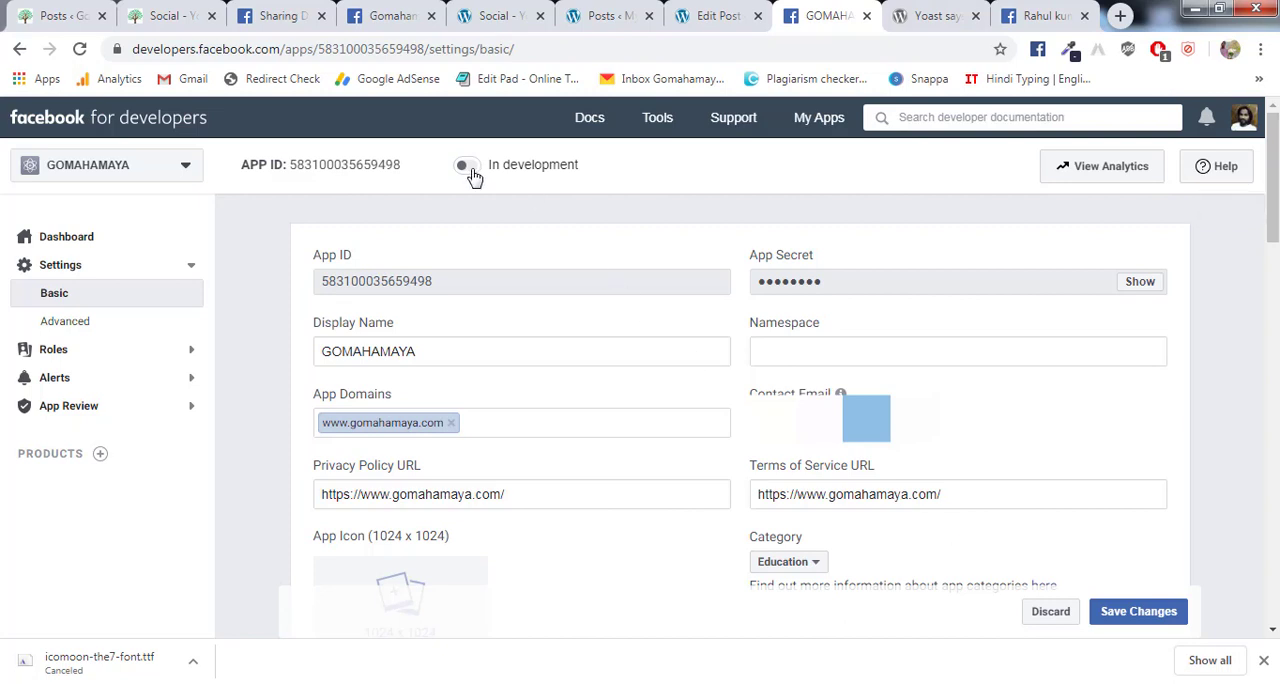
click(465, 165)
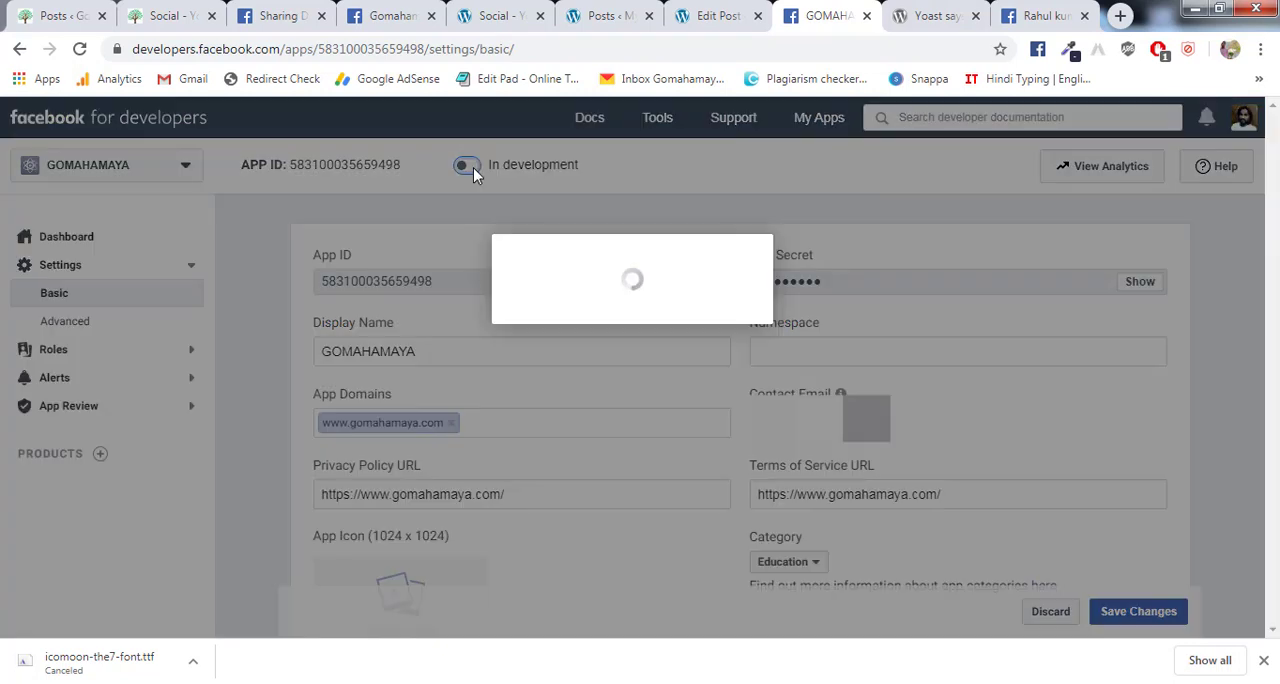
click(465, 165)
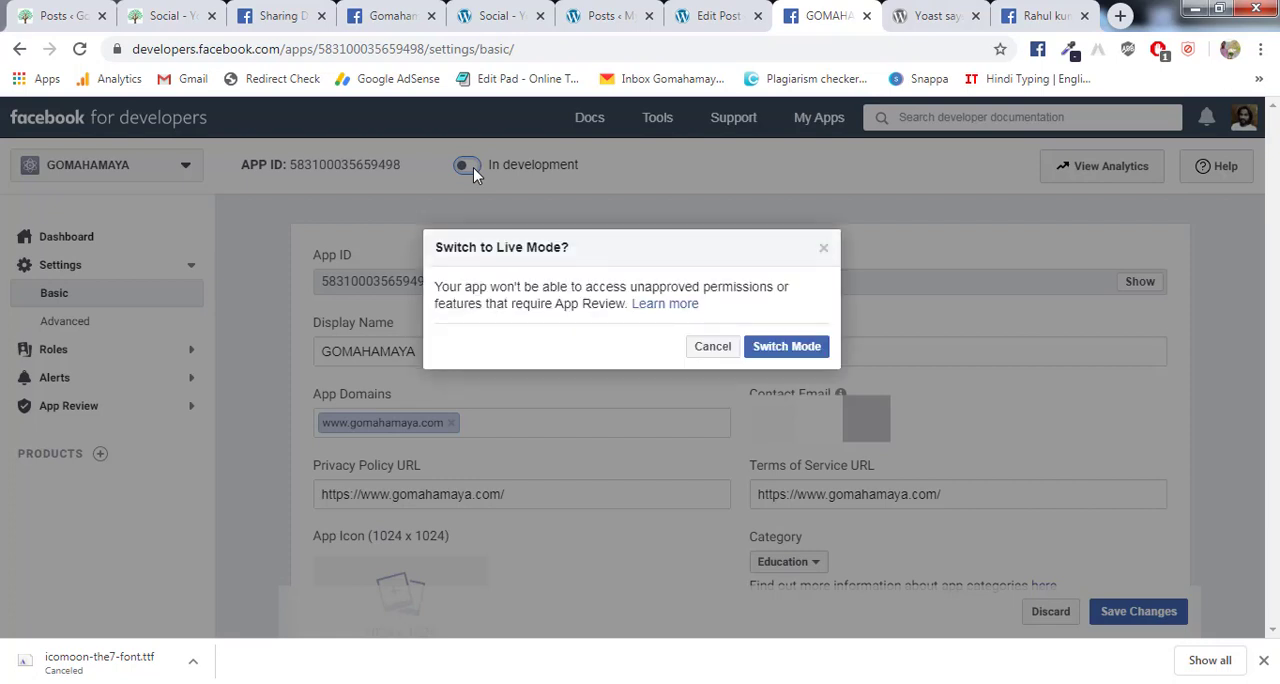
click(712, 346)
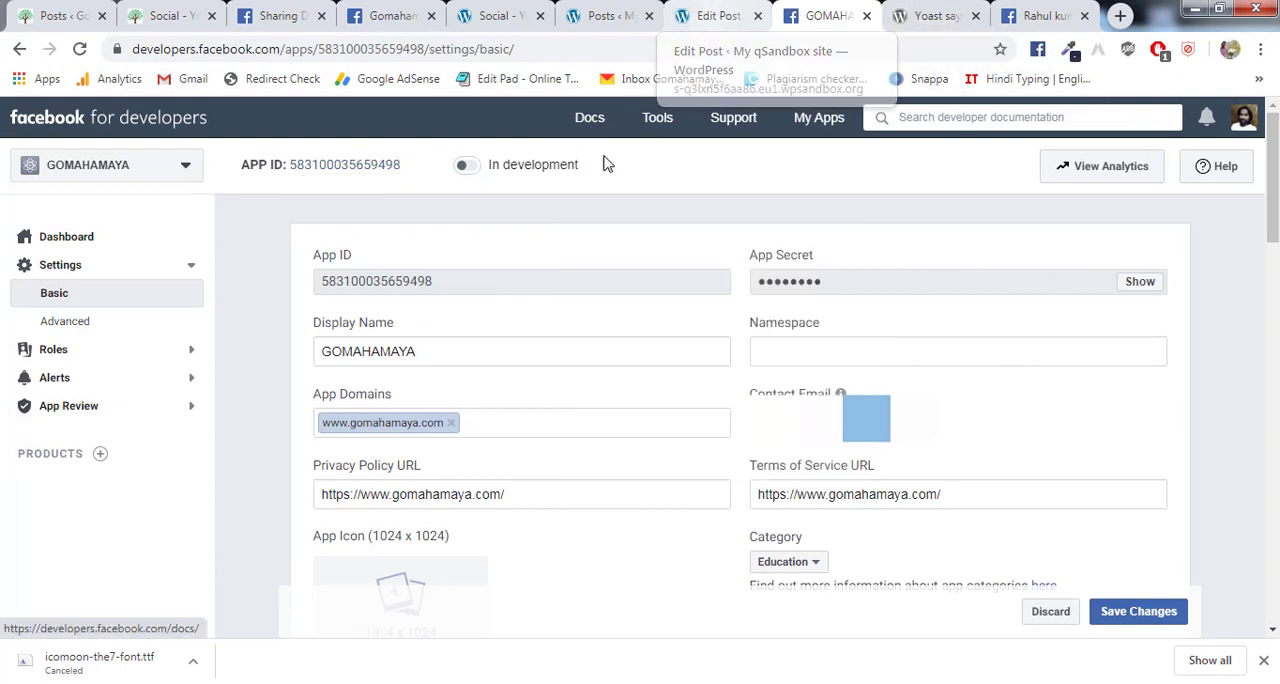
mouse_move(785, 98)
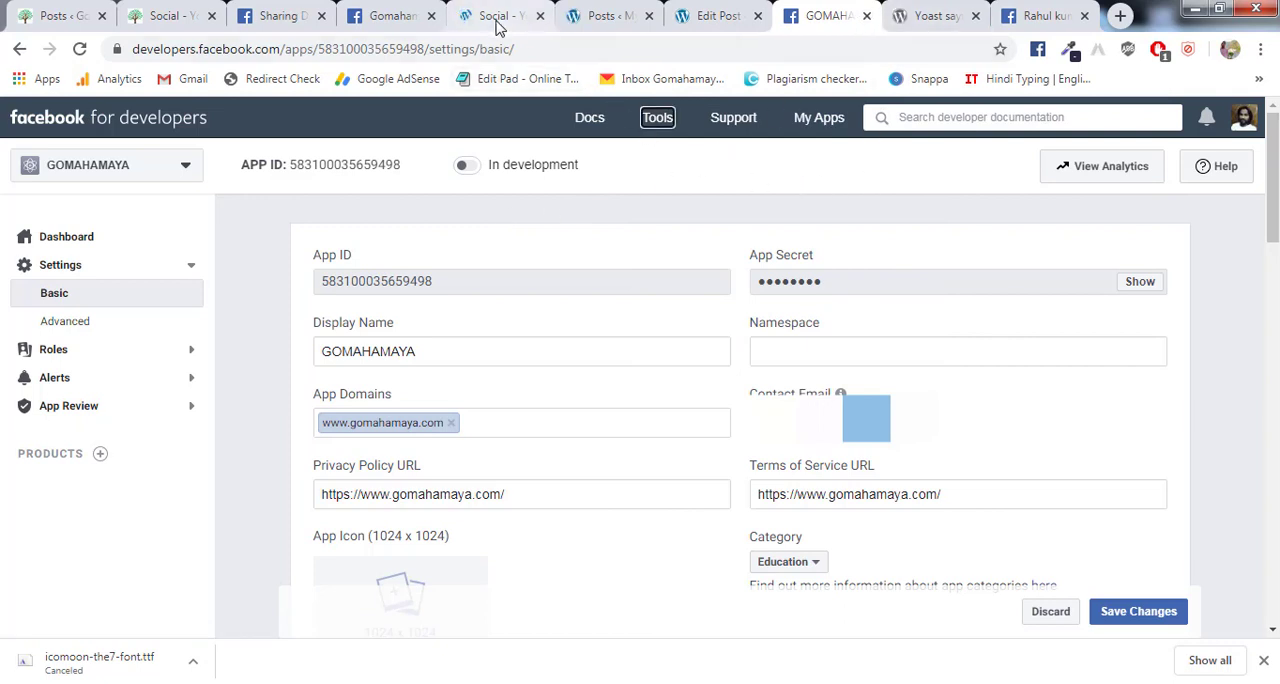
click(497, 15)
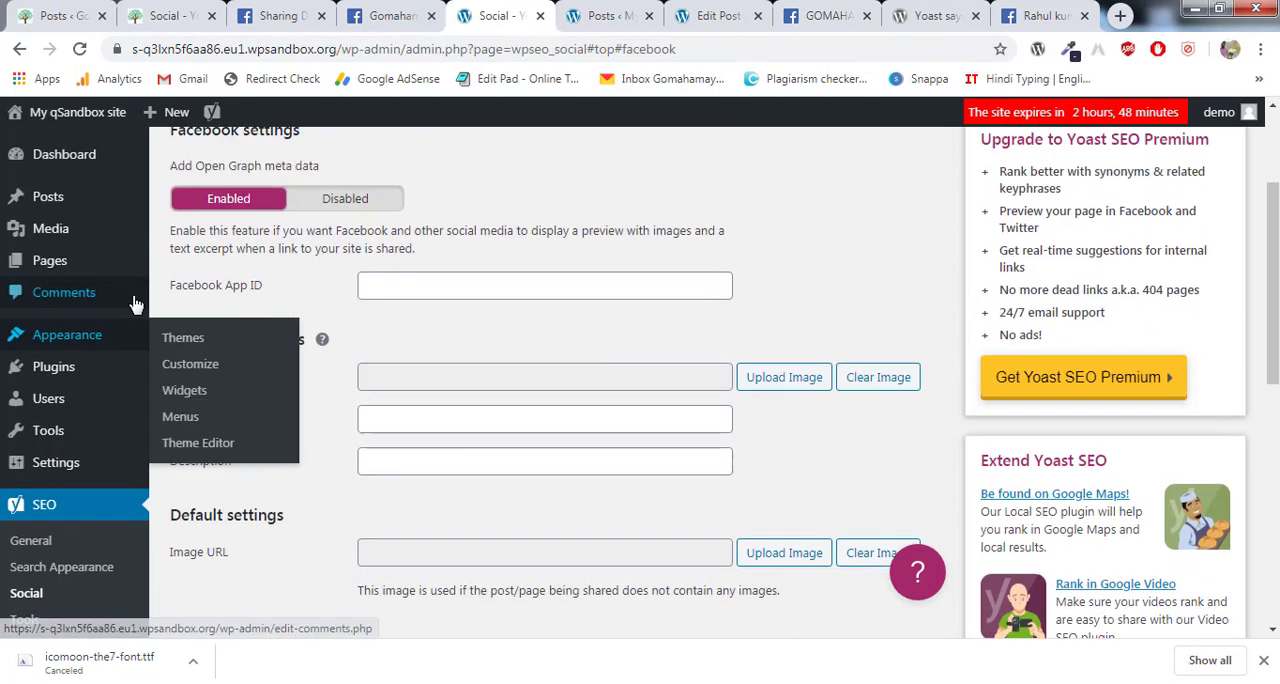
scroll(down, 3)
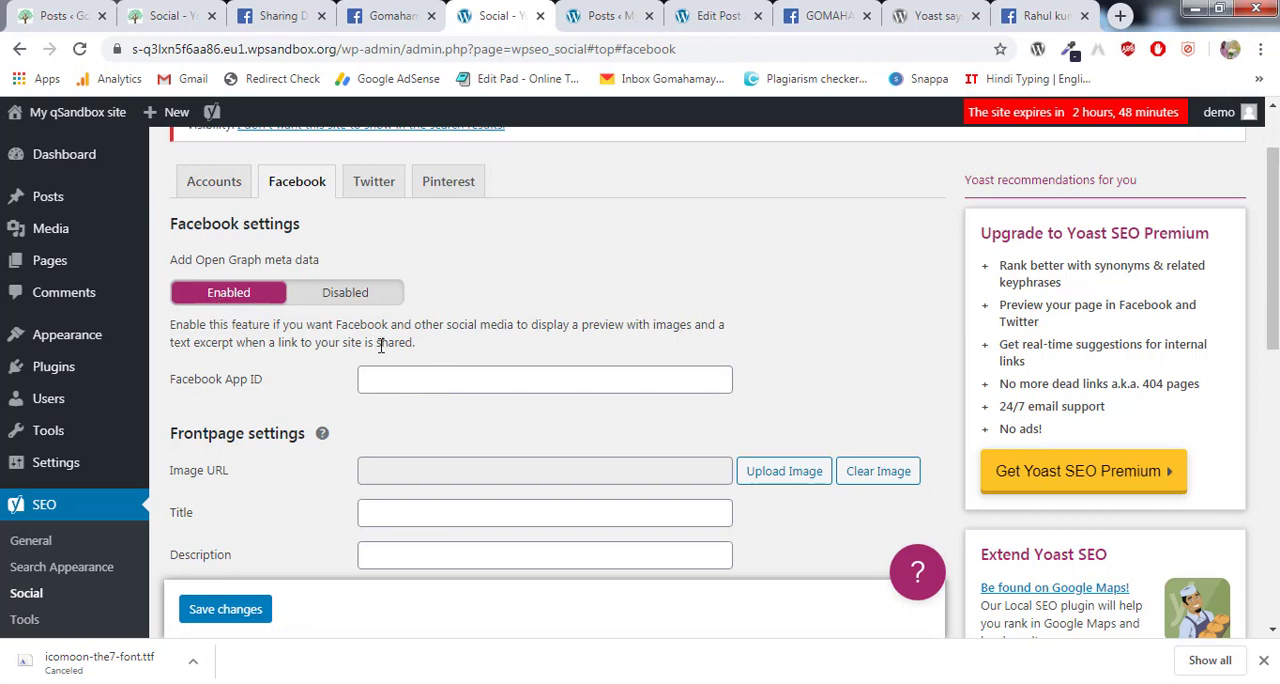
click(544, 379)
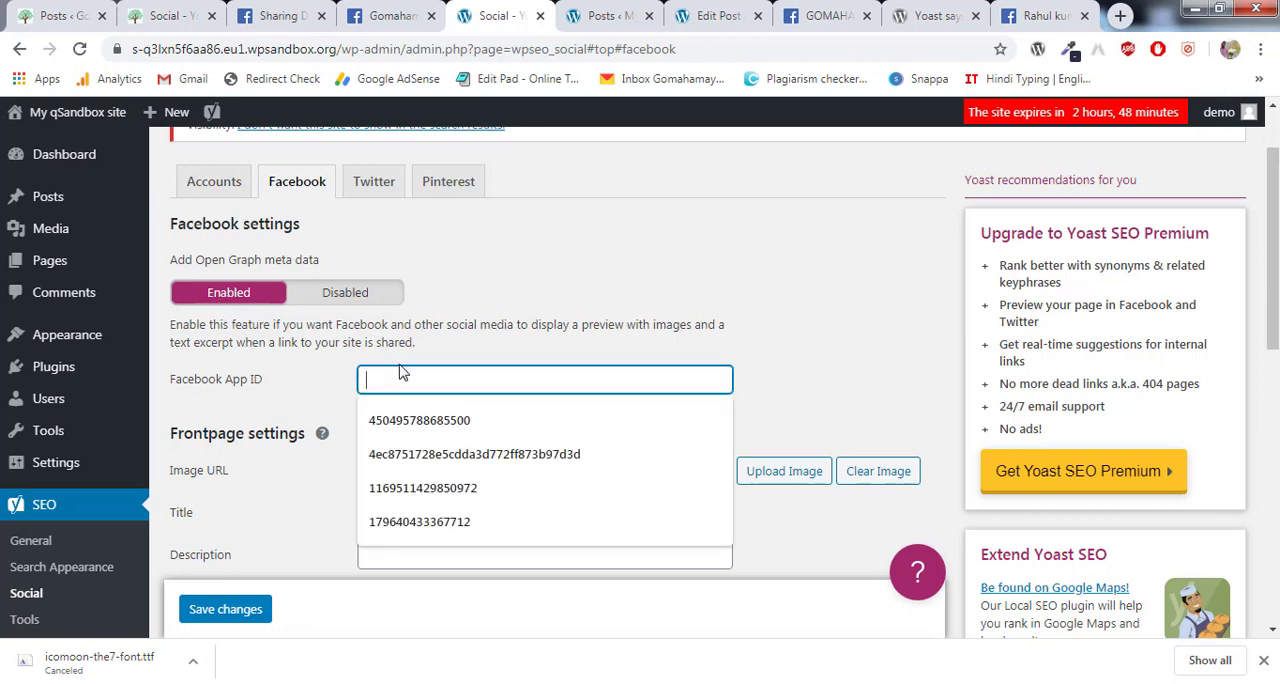
text(583100035659498)
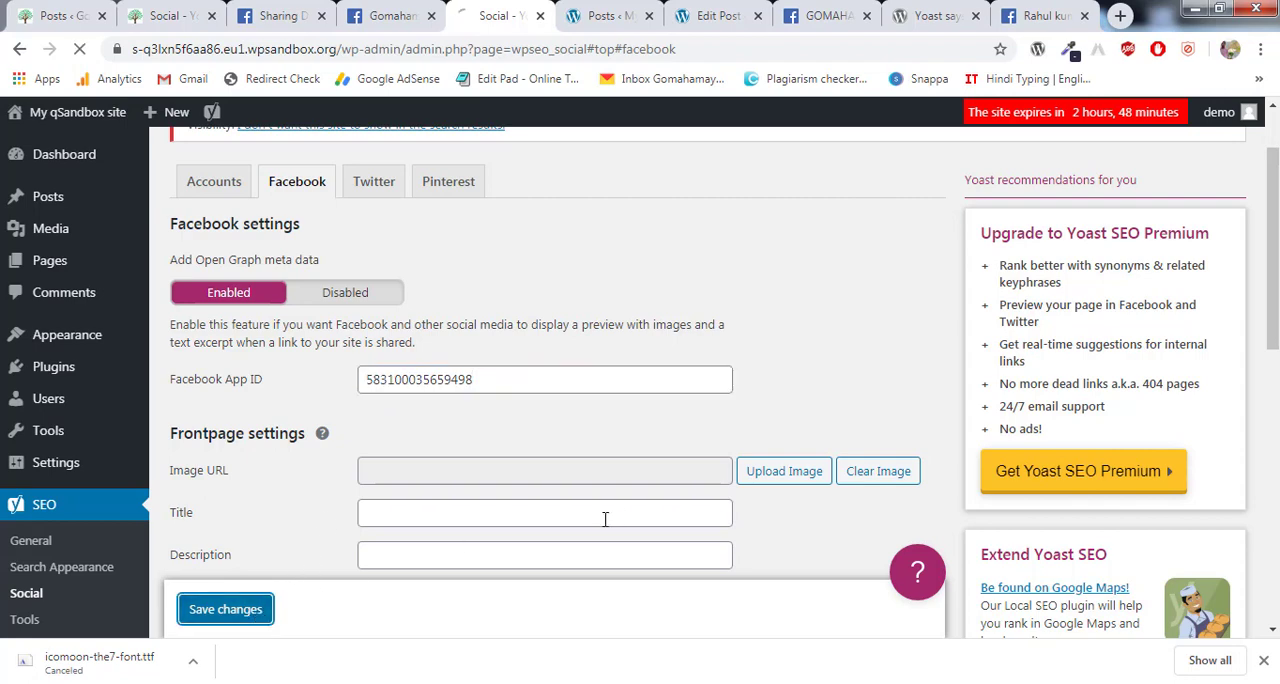
click(225, 609)
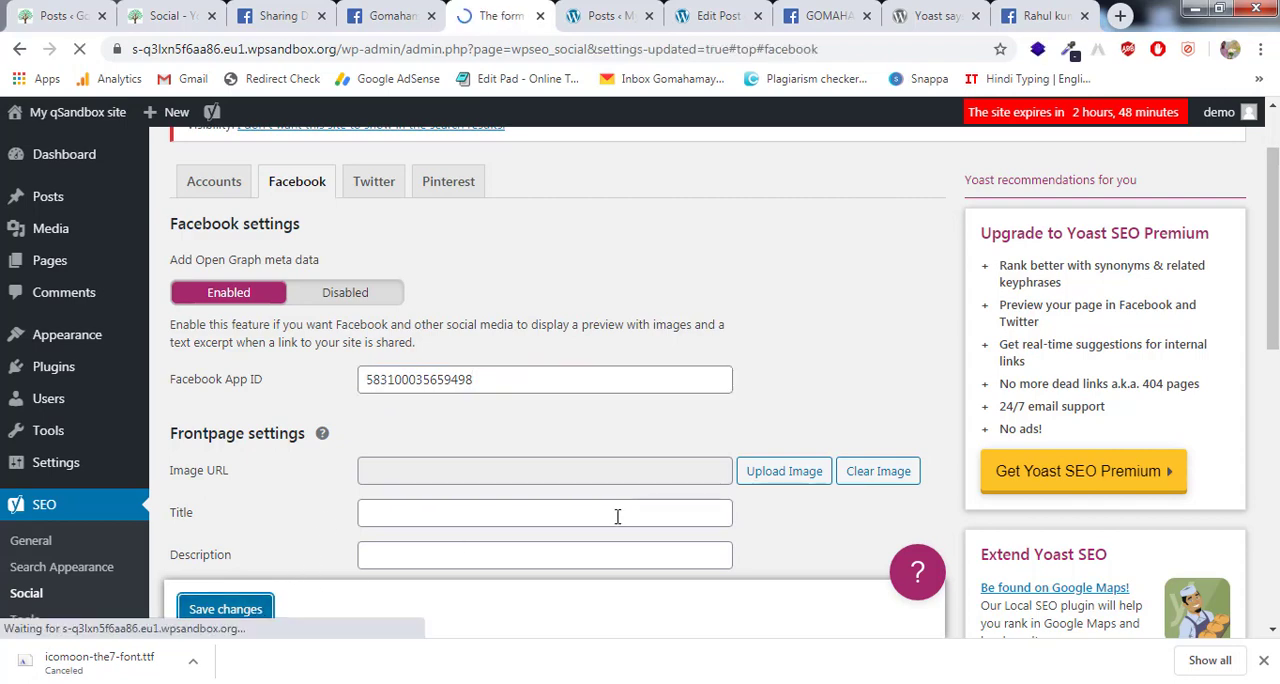
click(225, 608)
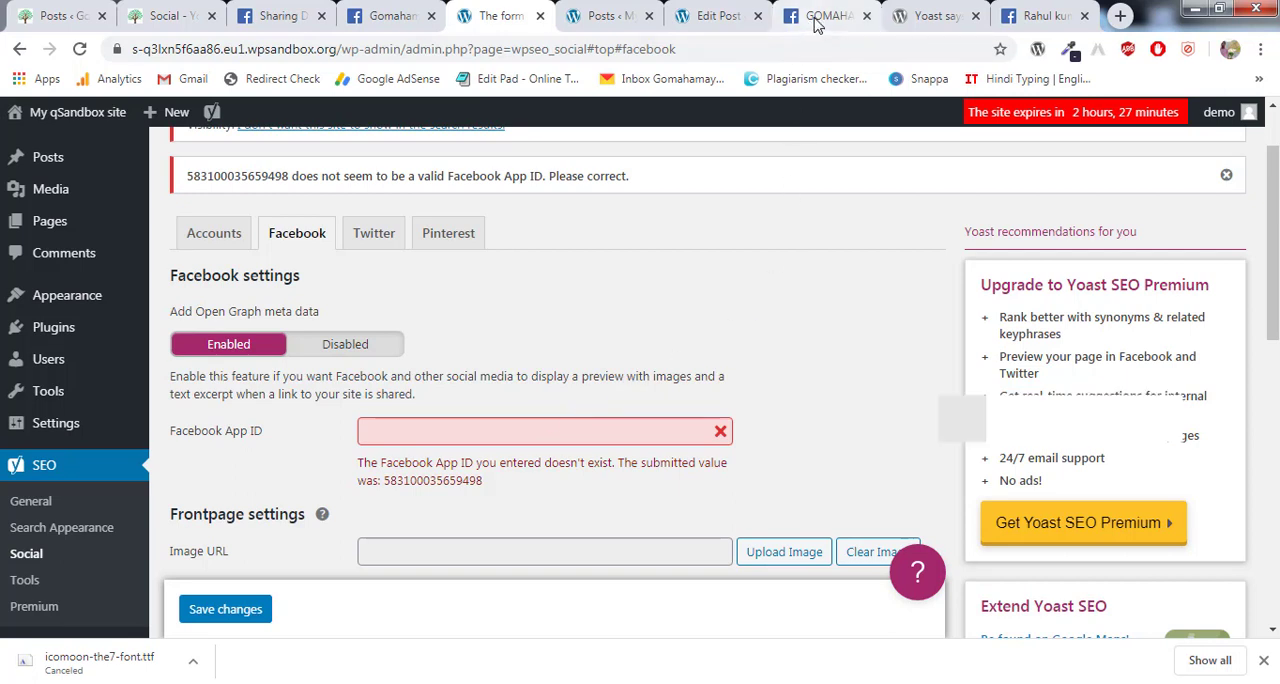
Step: Toggle GOMAHAMAYA out of development and confirm Switch Mode to go Live
click(825, 15)
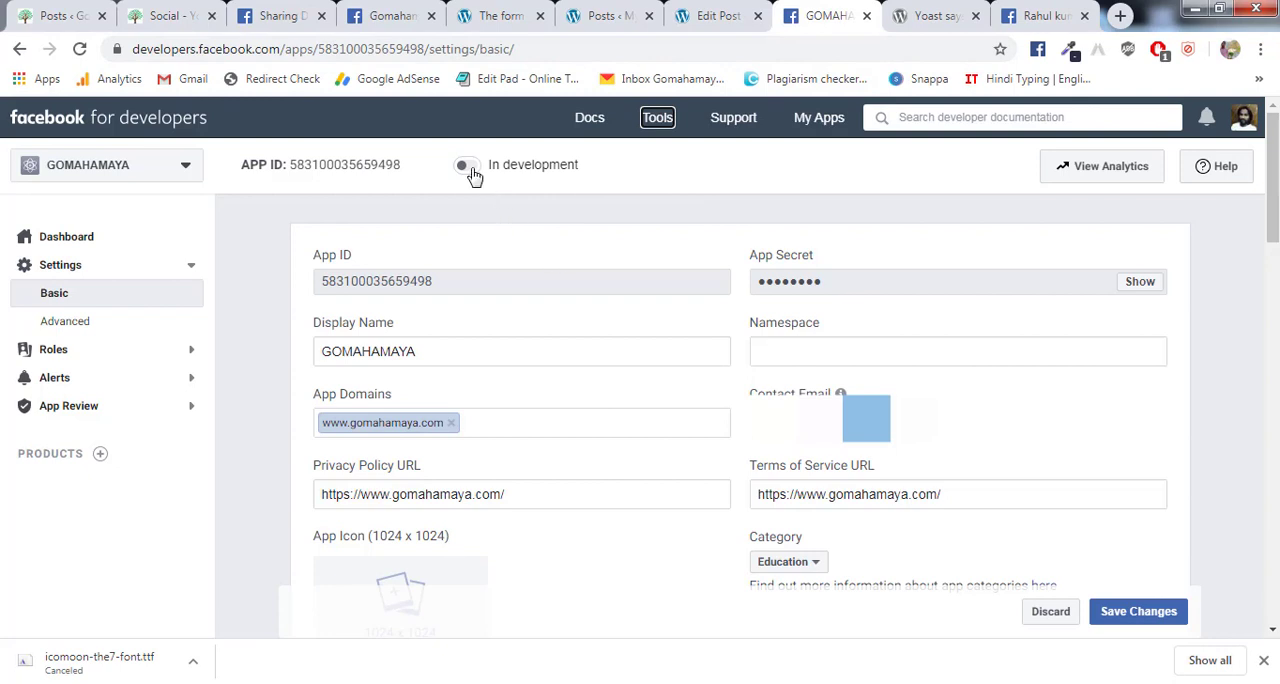
click(465, 165)
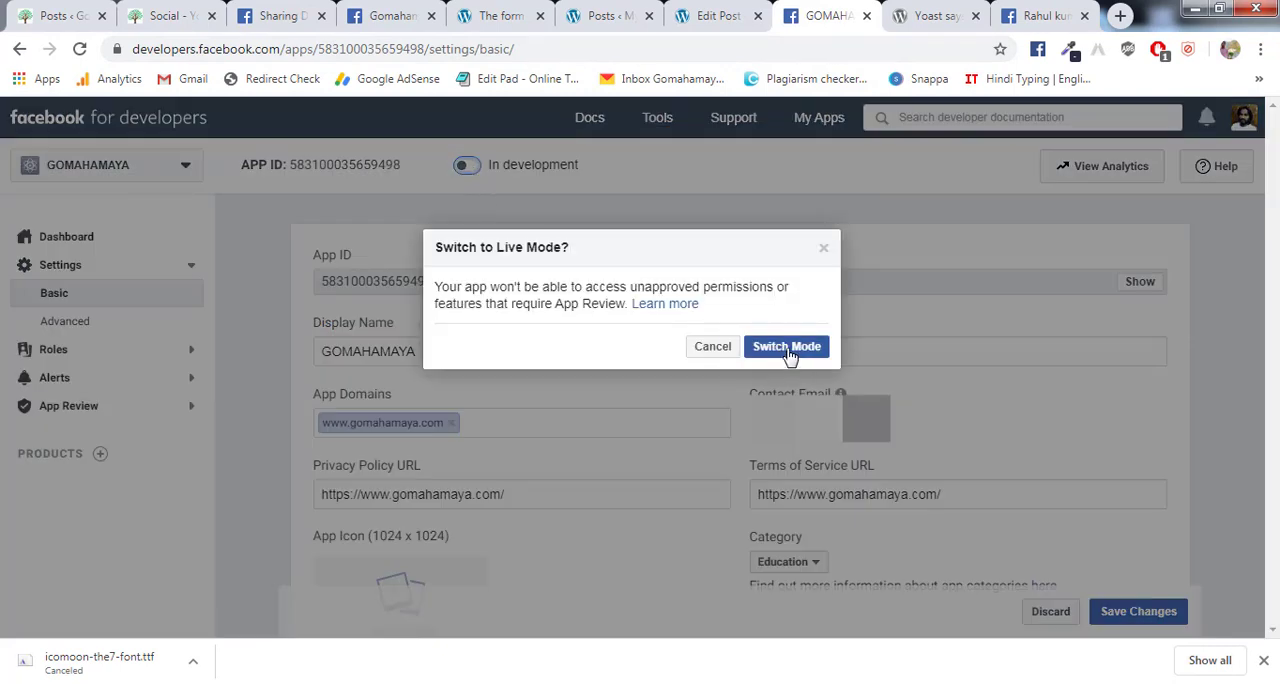
click(786, 346)
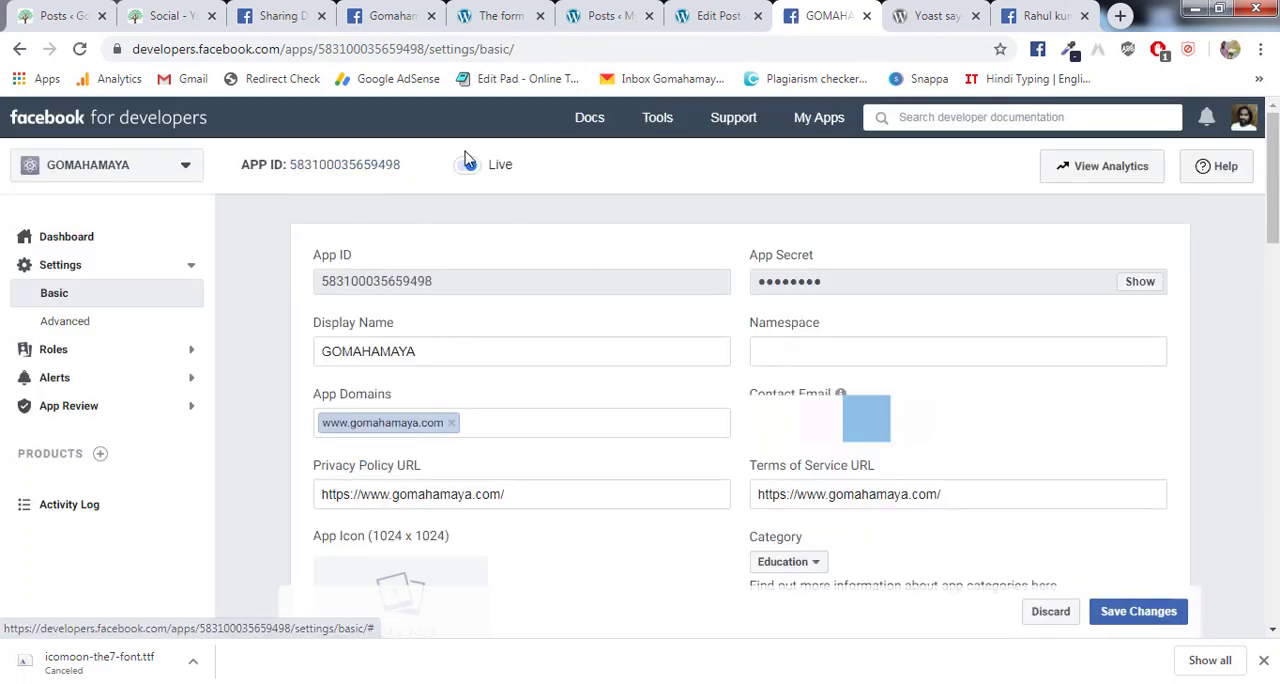
click(468, 164)
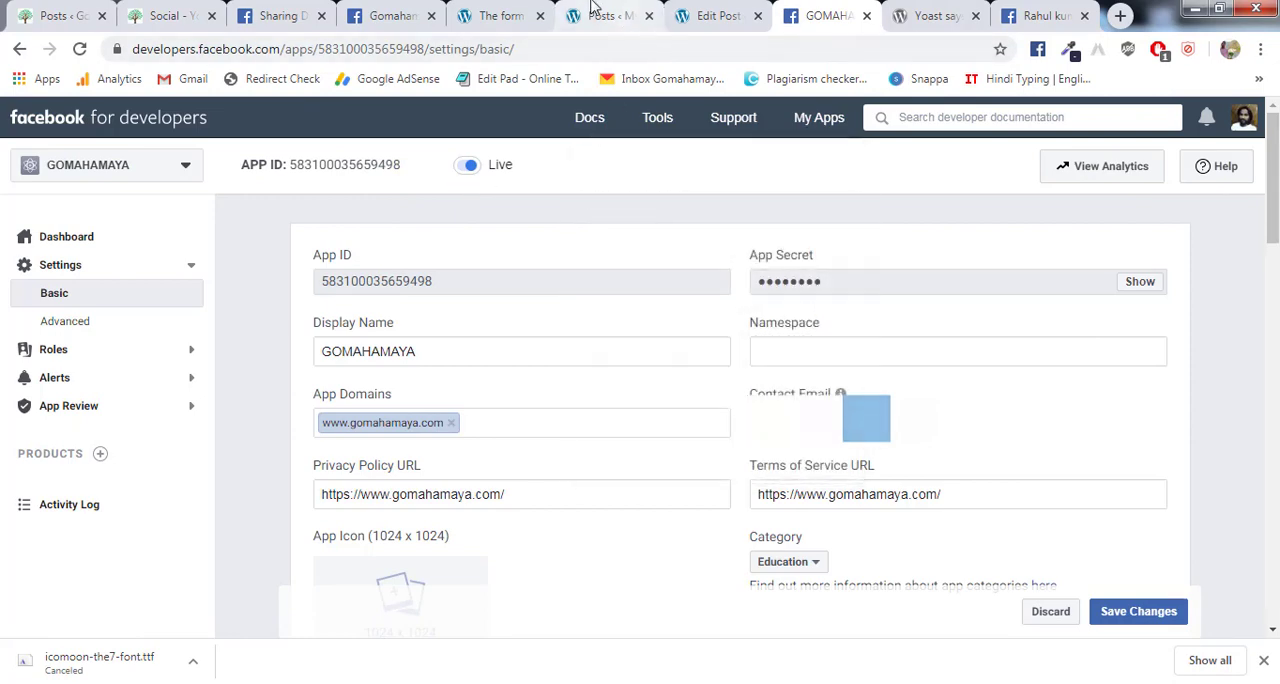
click(500, 15)
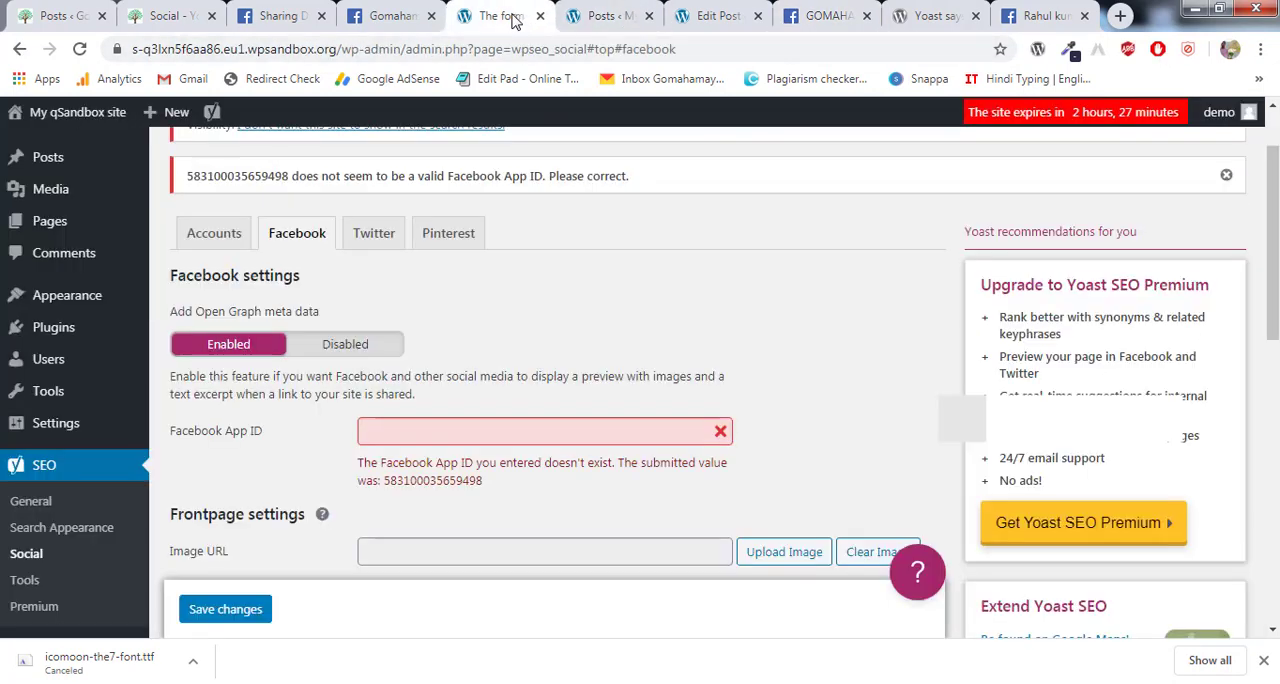
click(544, 430)
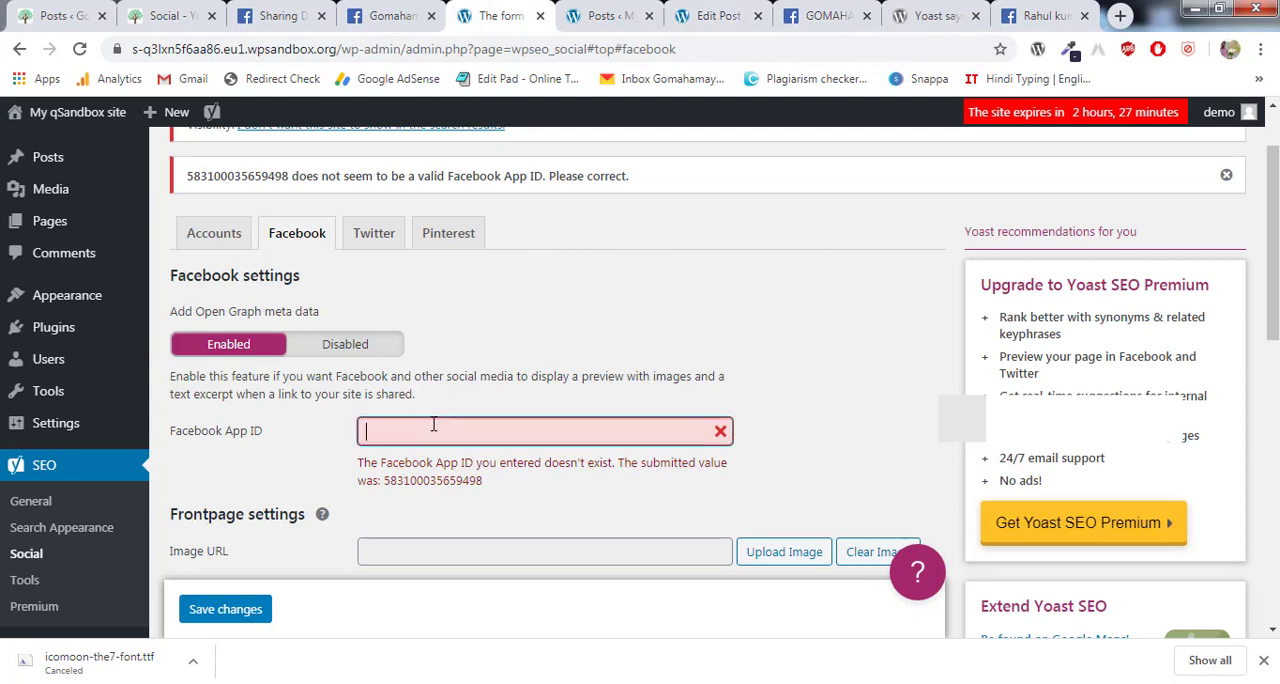
text(583100035659498)
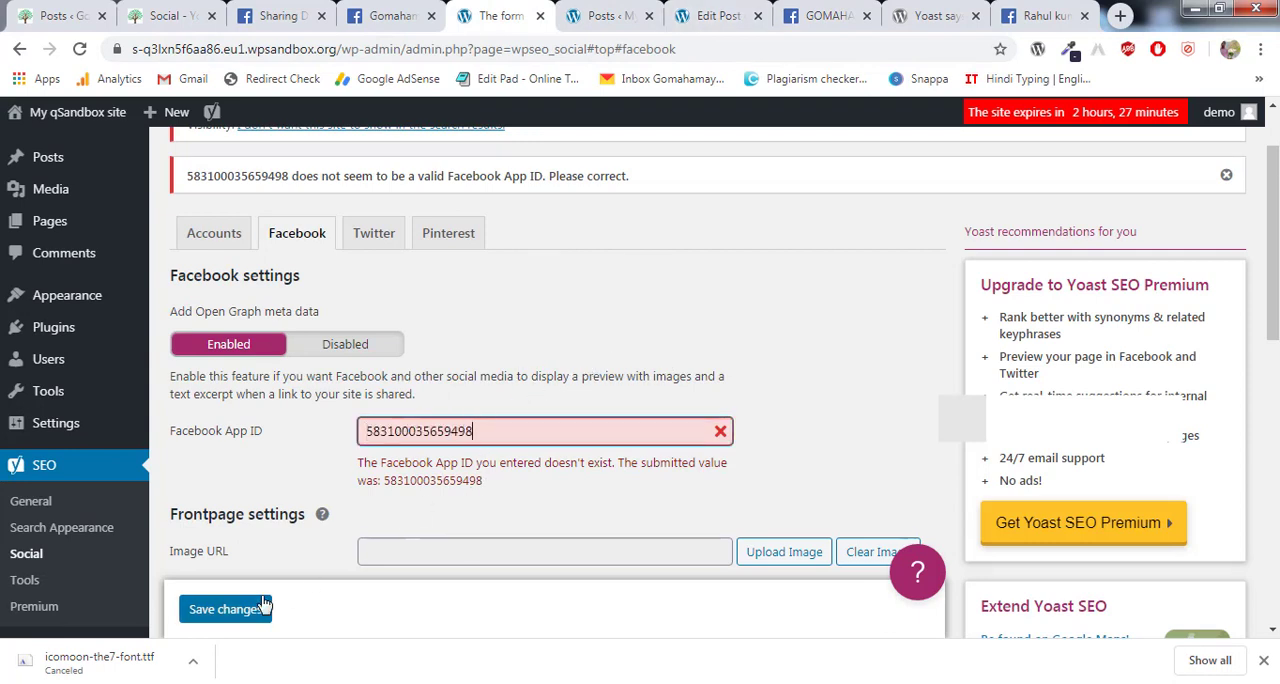
click(225, 609)
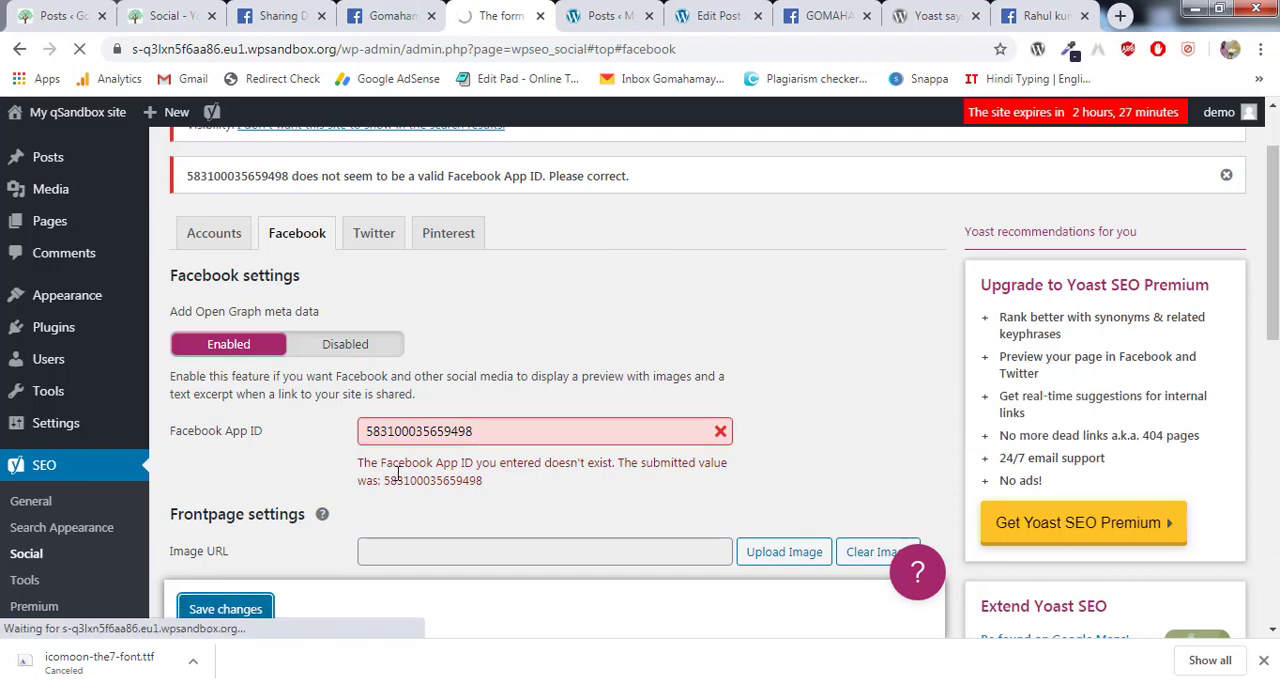
click(225, 609)
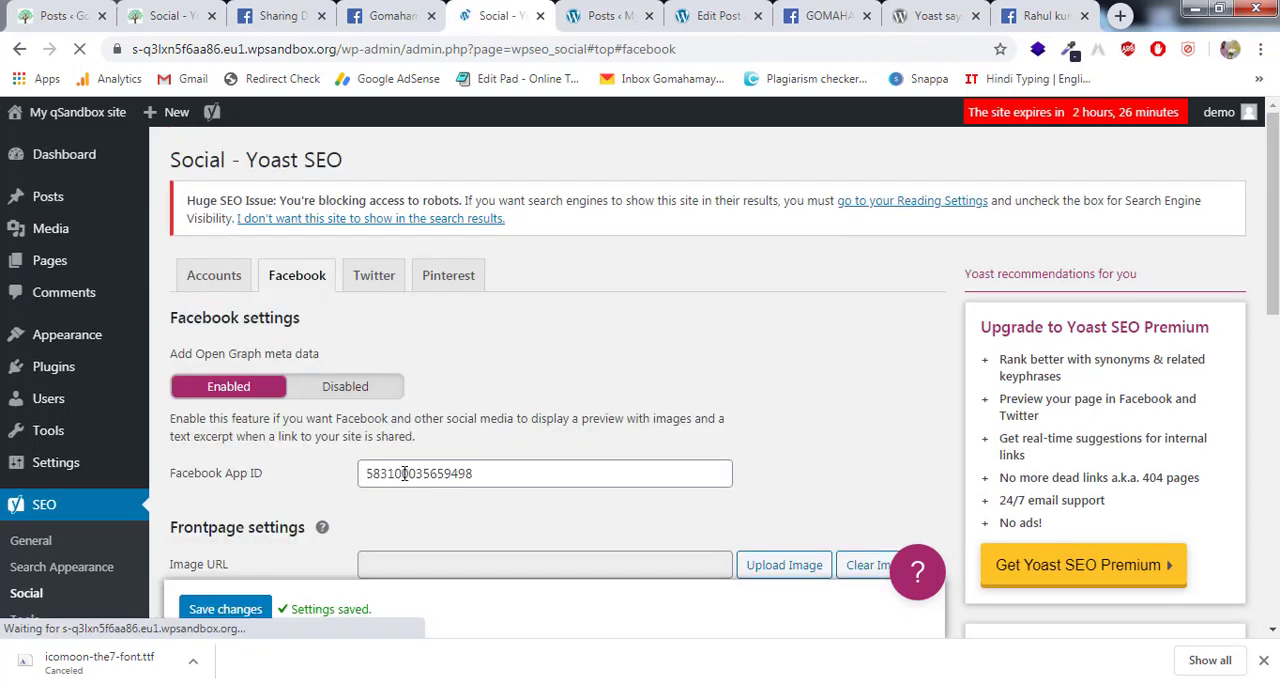
scroll(down, 3)
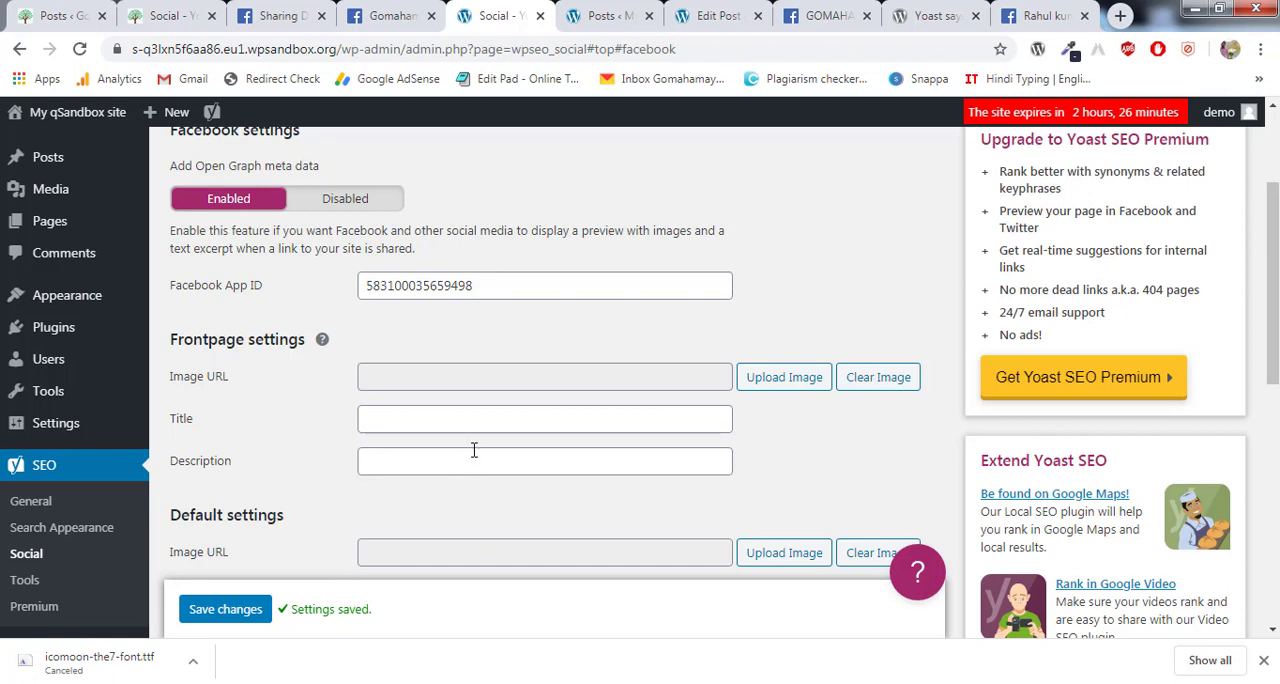
mouse_move(477, 449)
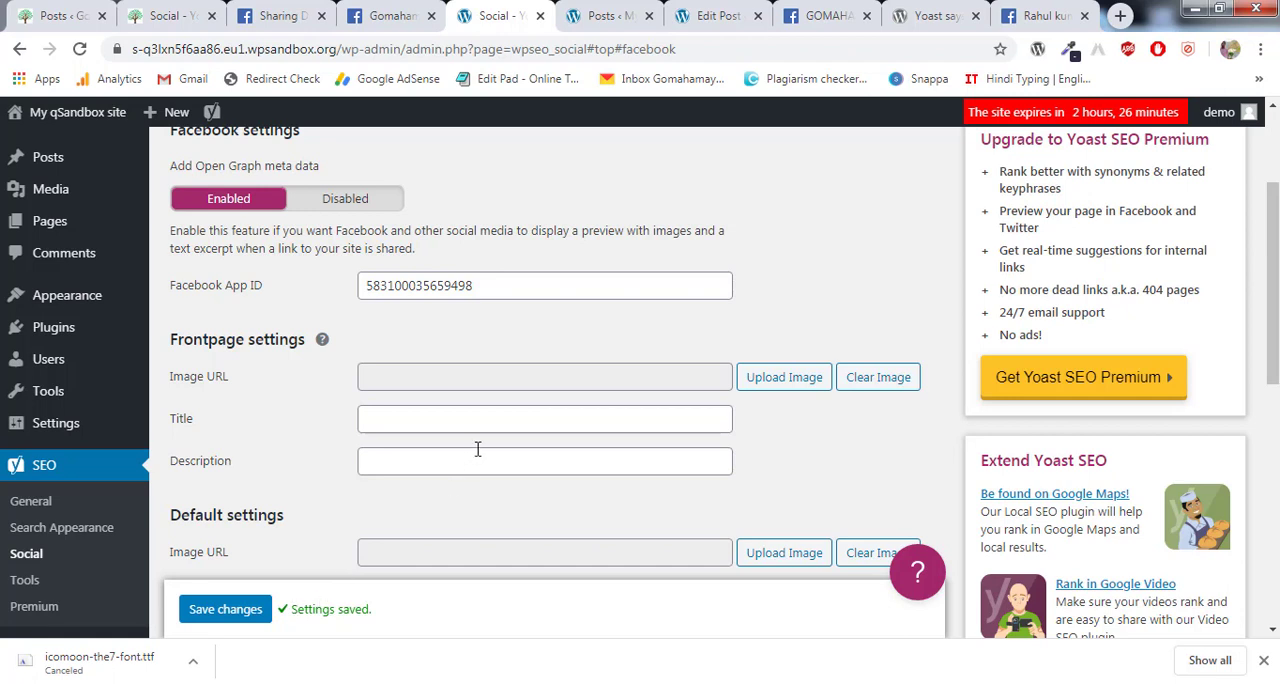